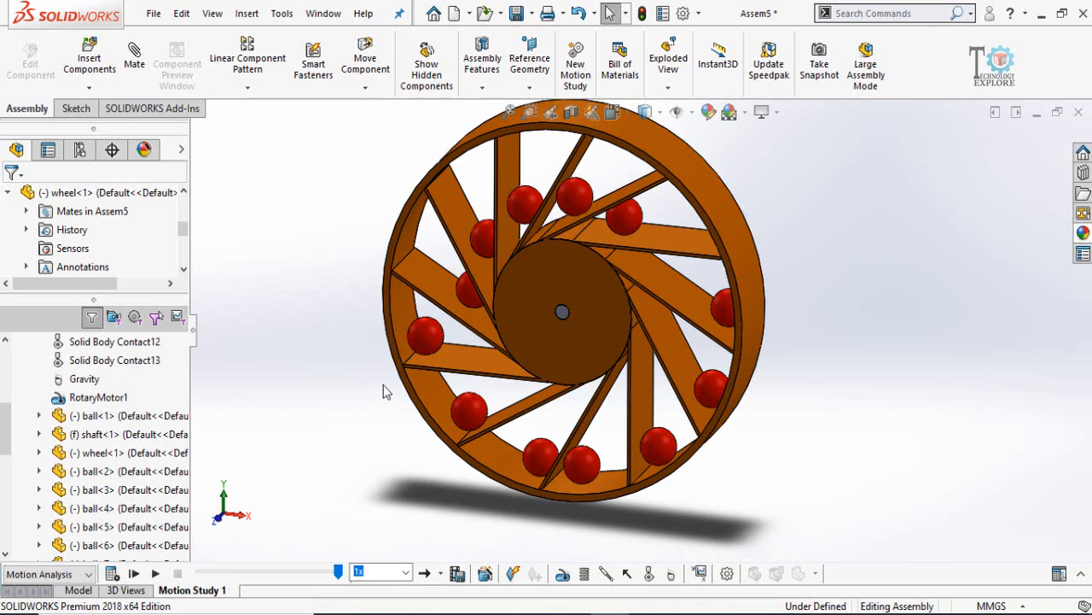
mouse_move(242, 560)
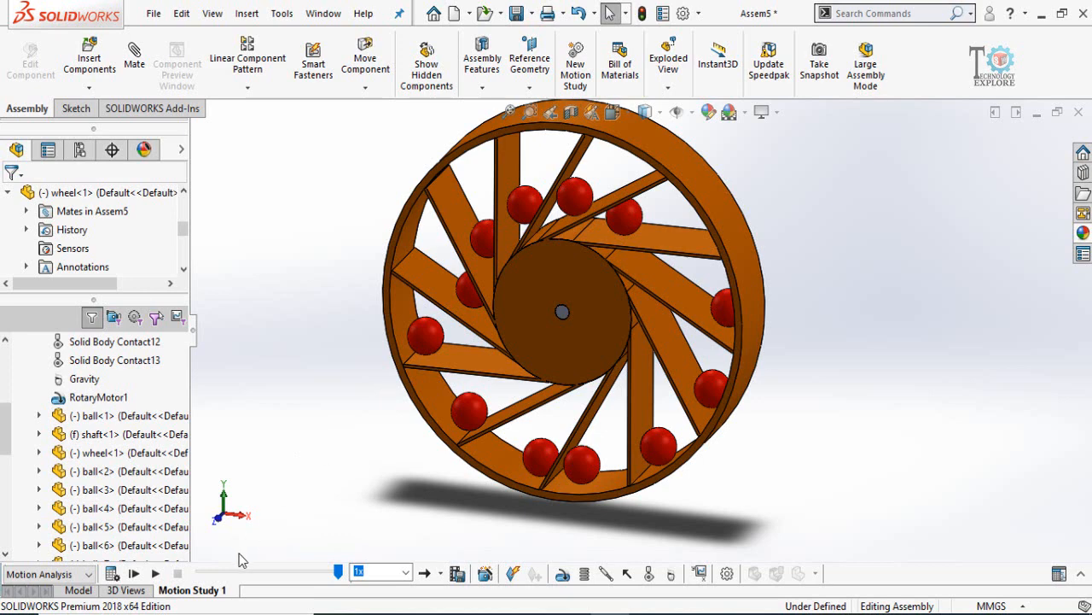
mouse_move(155, 574)
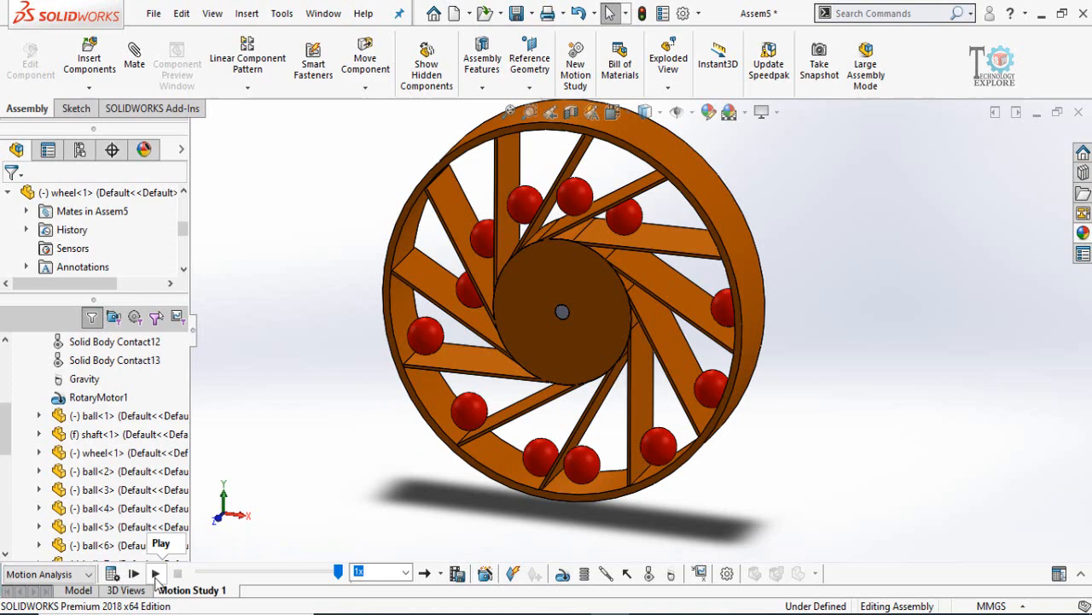
Play back the finished wheel-and-balls motion animation as a preview
left_click(155, 573)
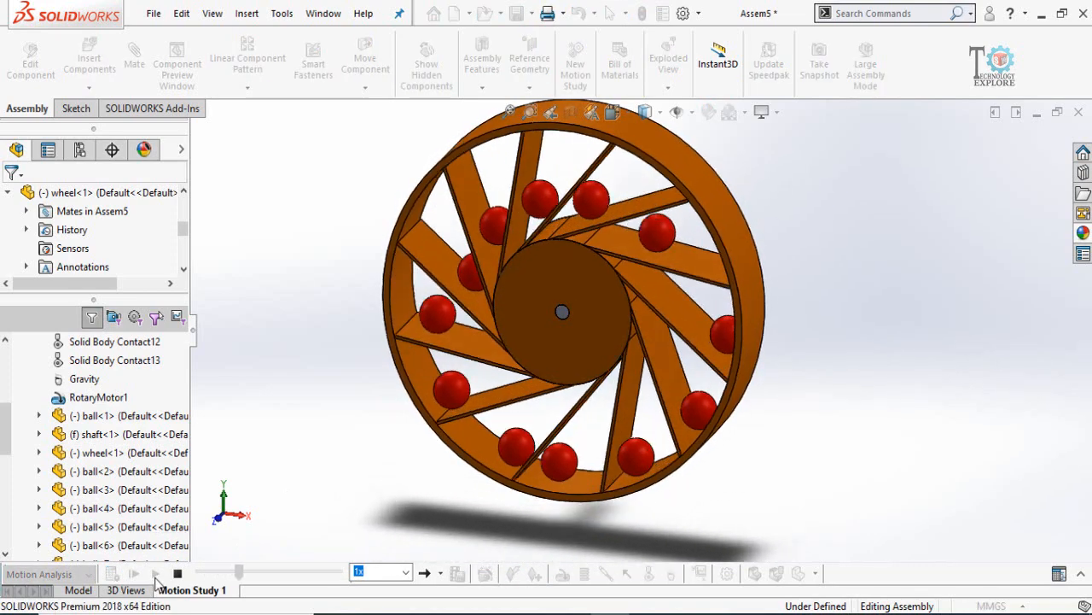
left_click(153, 573)
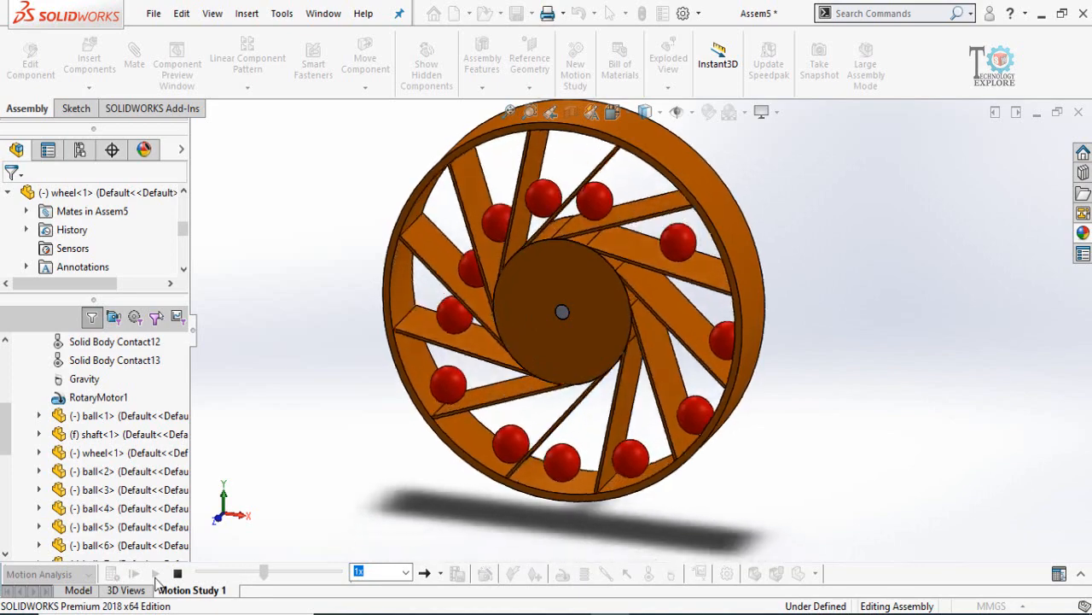
left_click(130, 572)
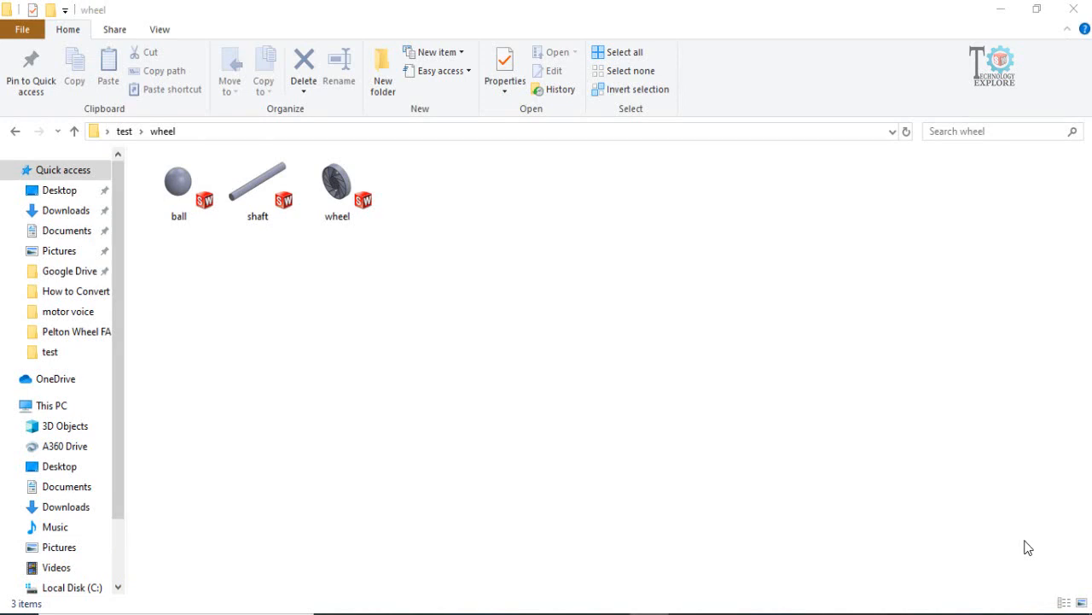
mouse_move(628, 598)
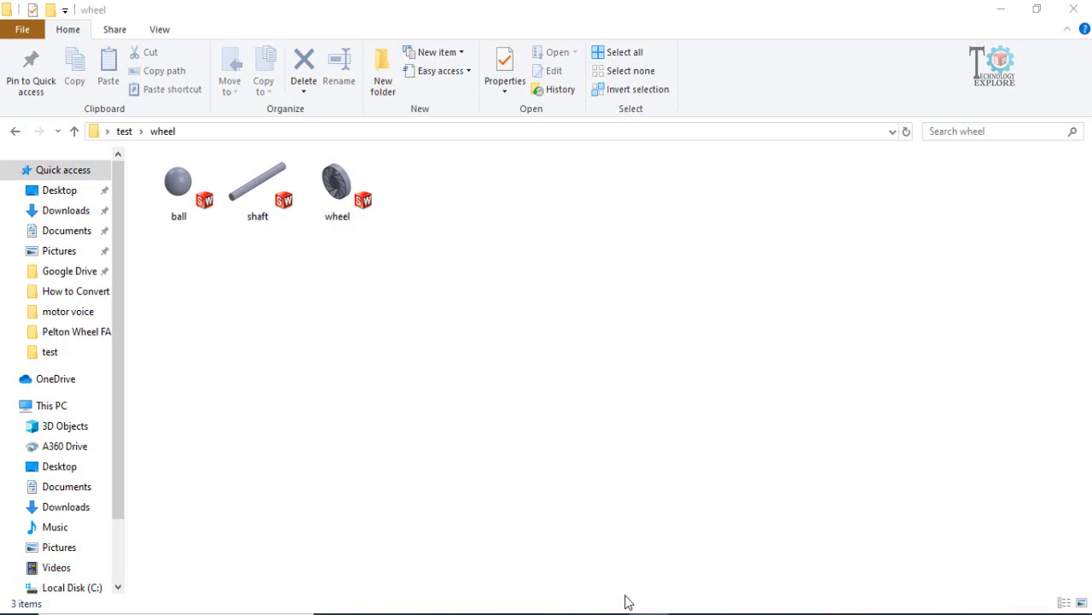
Launch SOLIDWORKS 2018 from the parts folder to start from scratch
double_click(336, 181)
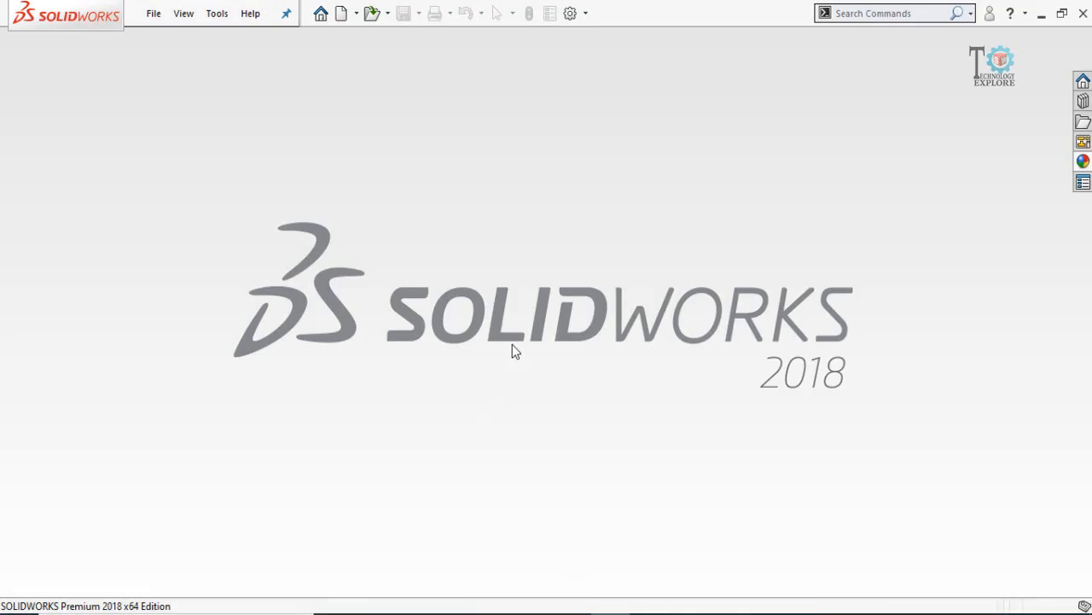
mouse_move(338, 20)
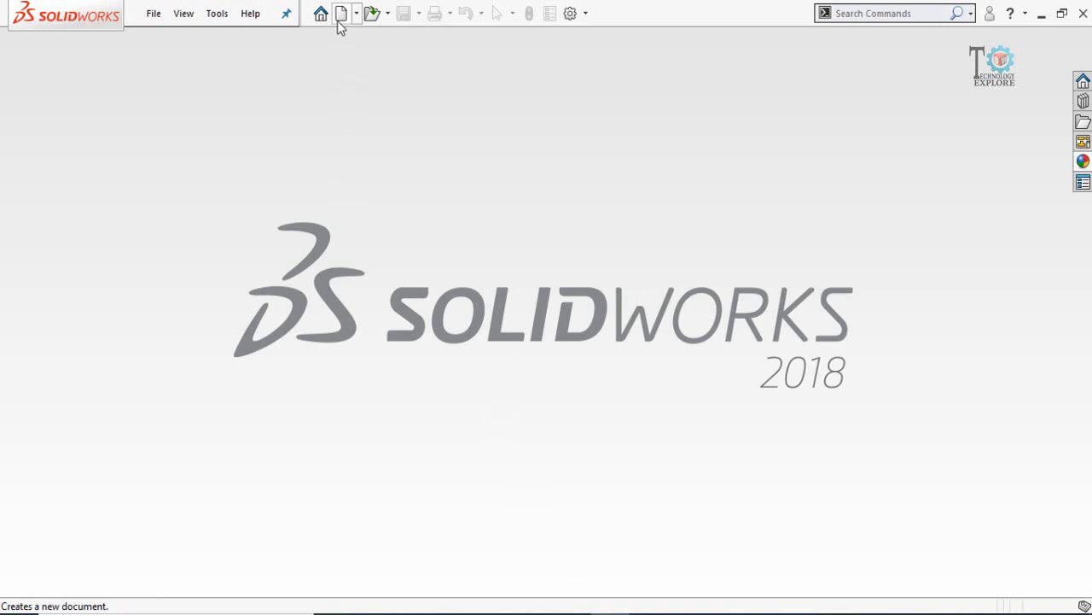
Create a new assembly document and browse for its first component
left_click(338, 14)
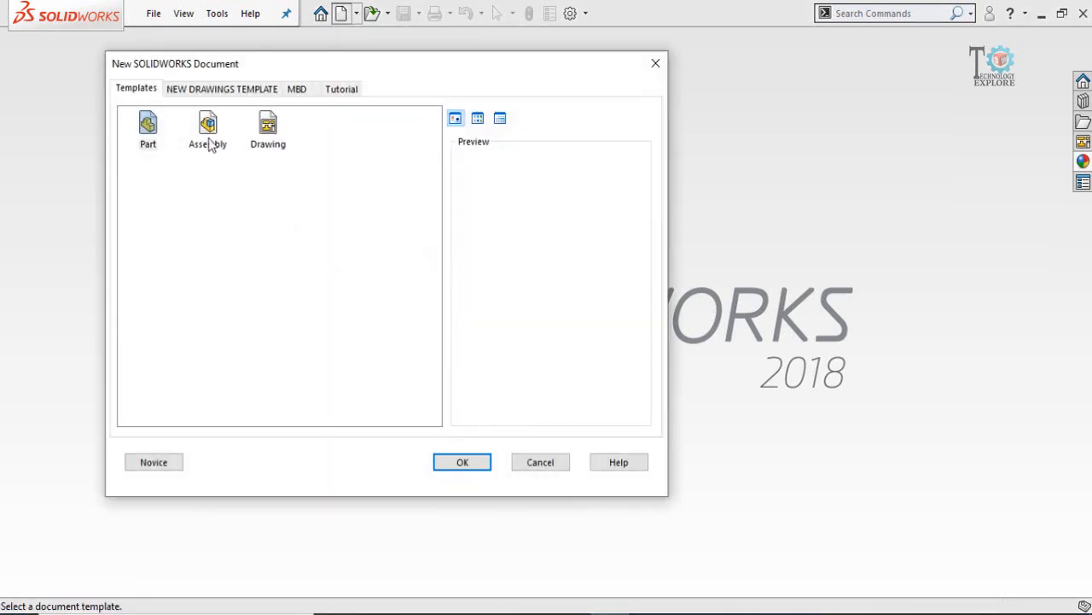
left_click(207, 123)
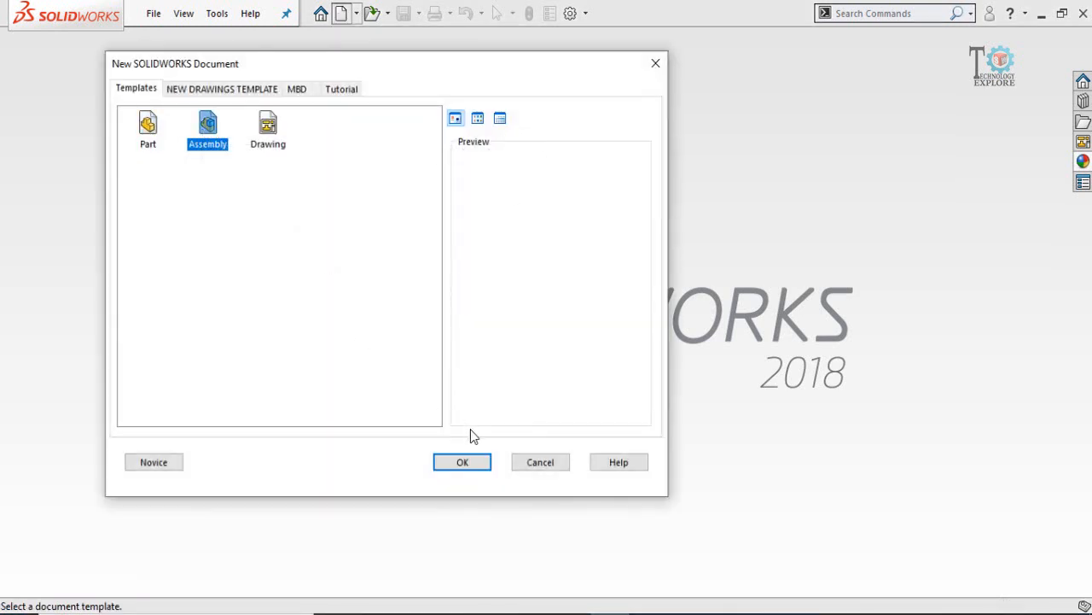
left_click(464, 461)
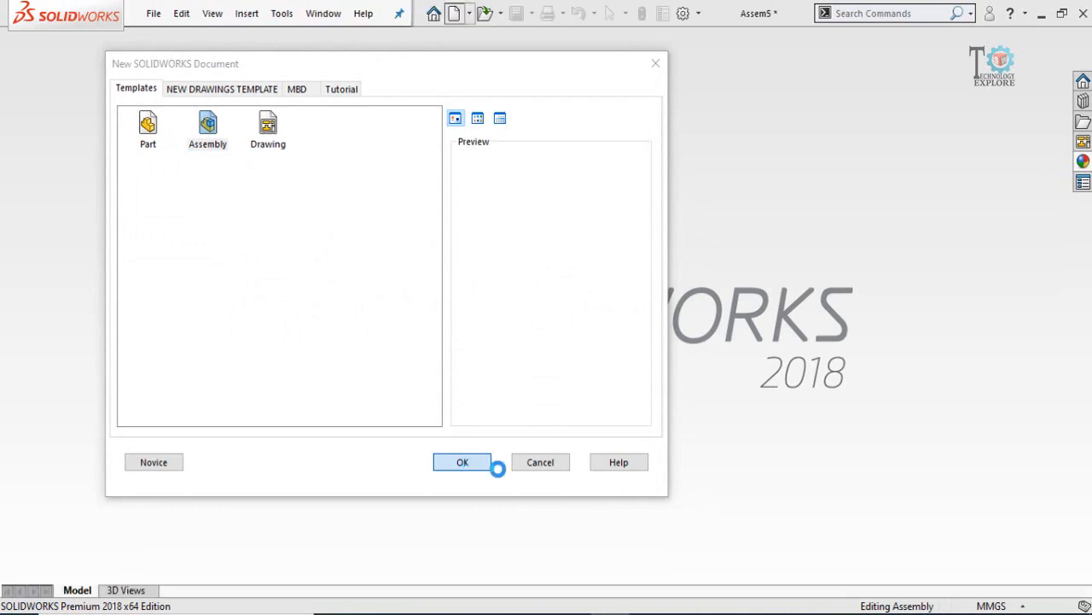
left_click(462, 461)
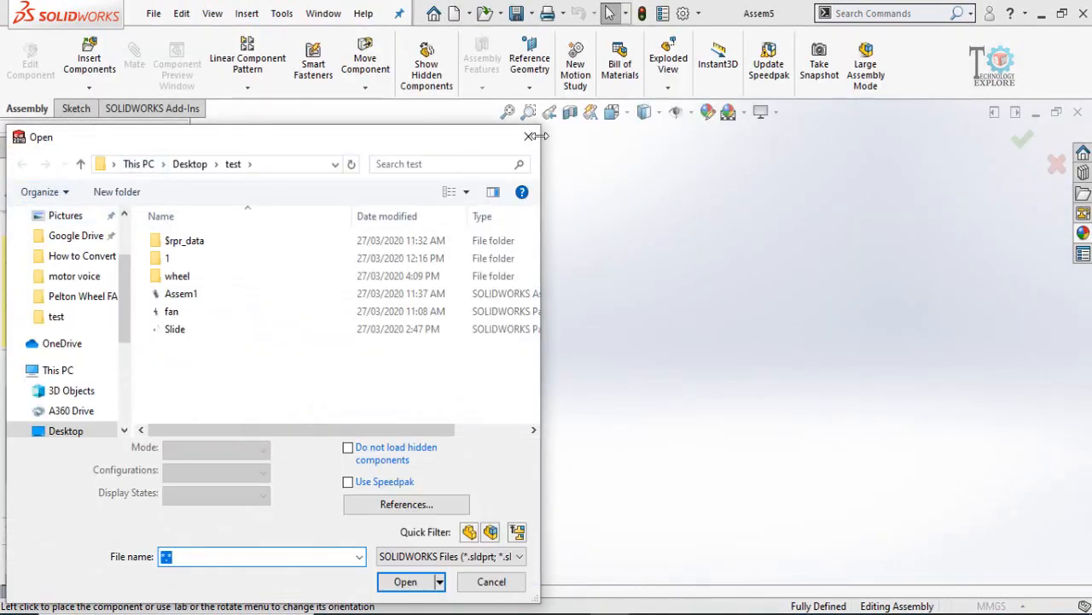
Insert the ball, shaft and wheel parts from the wheel folder into the assembly
left_click(492, 580)
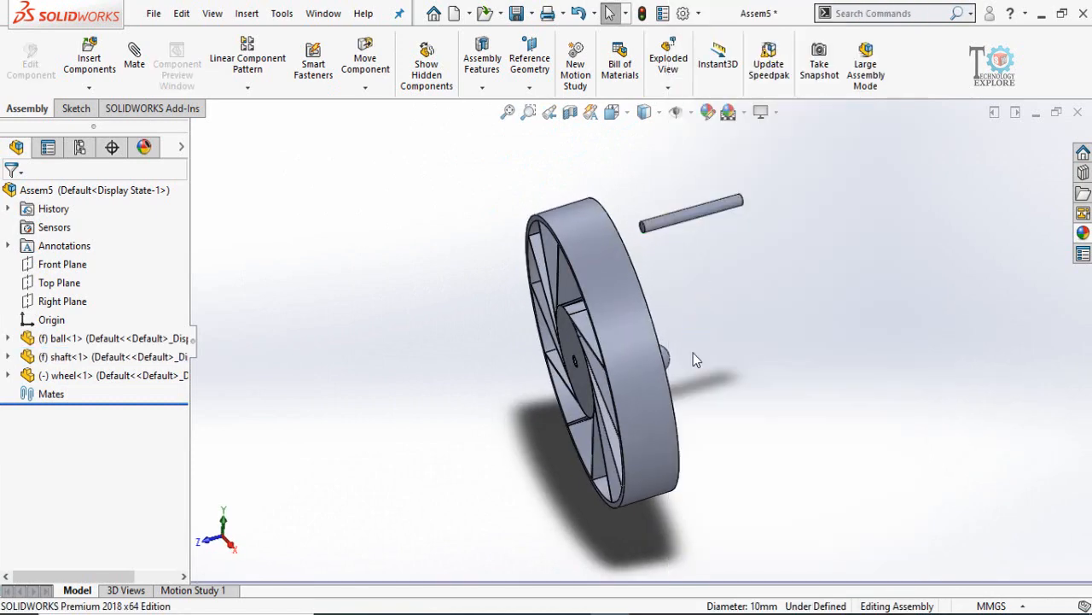
Float the ball component so it moves freely, then select the shaft to hide it
left_click(652, 357)
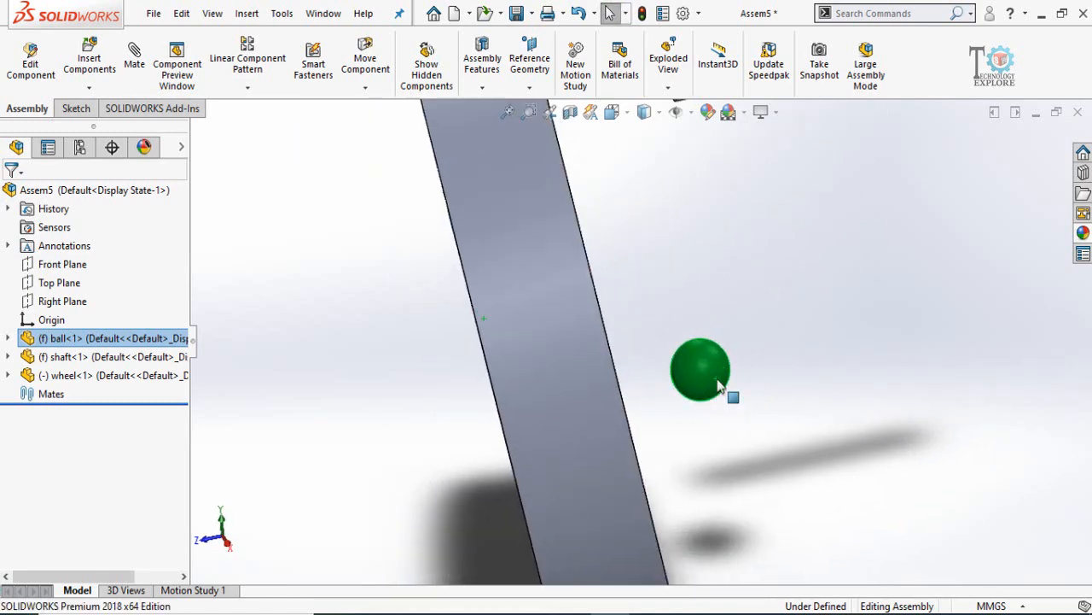
right_click(698, 368)
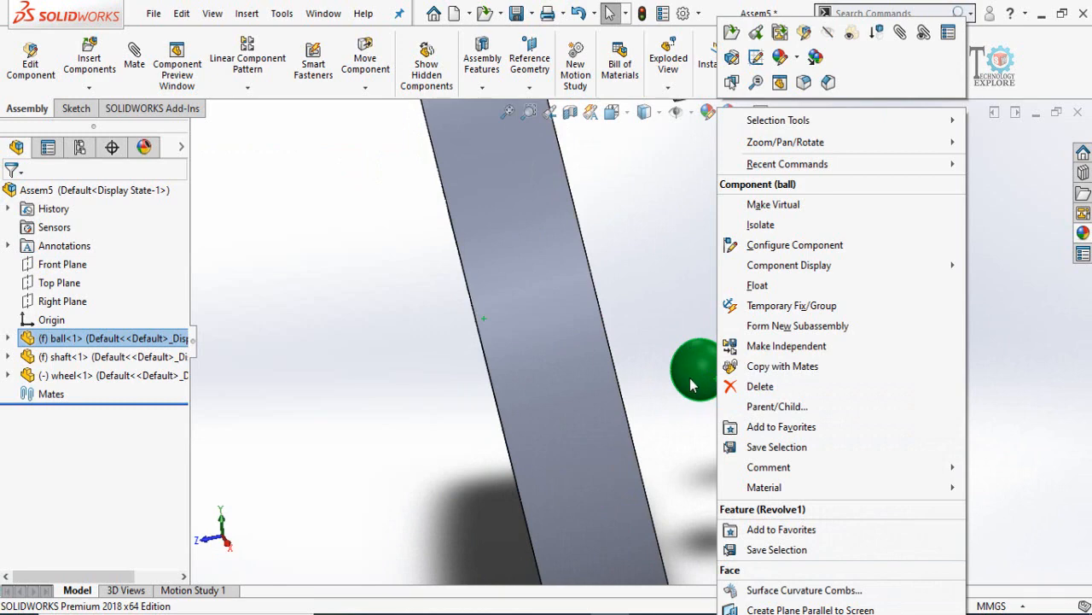
left_click(758, 285)
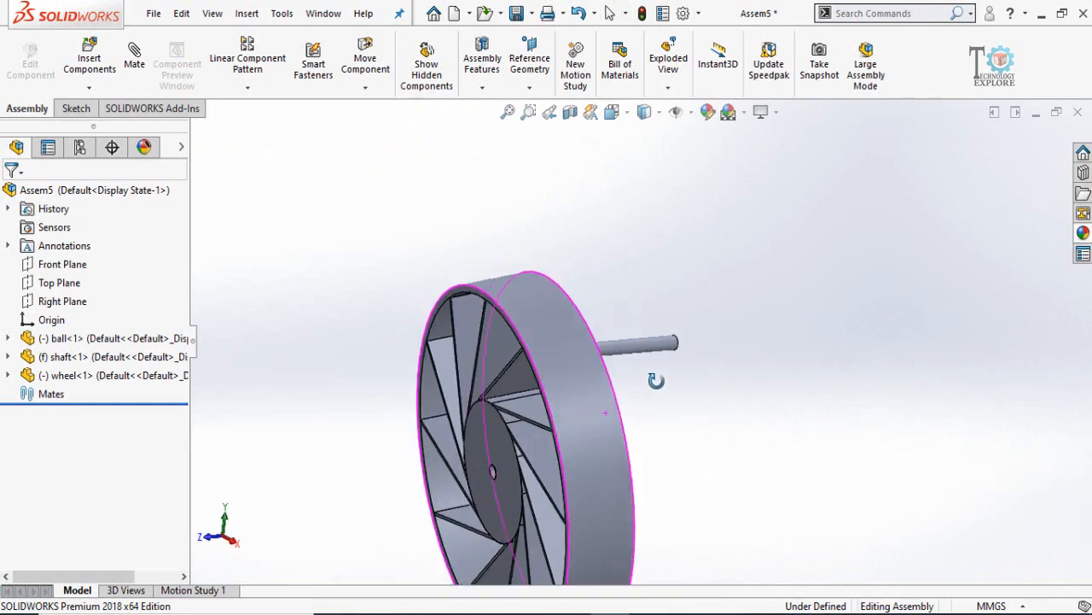
left_click(683, 321)
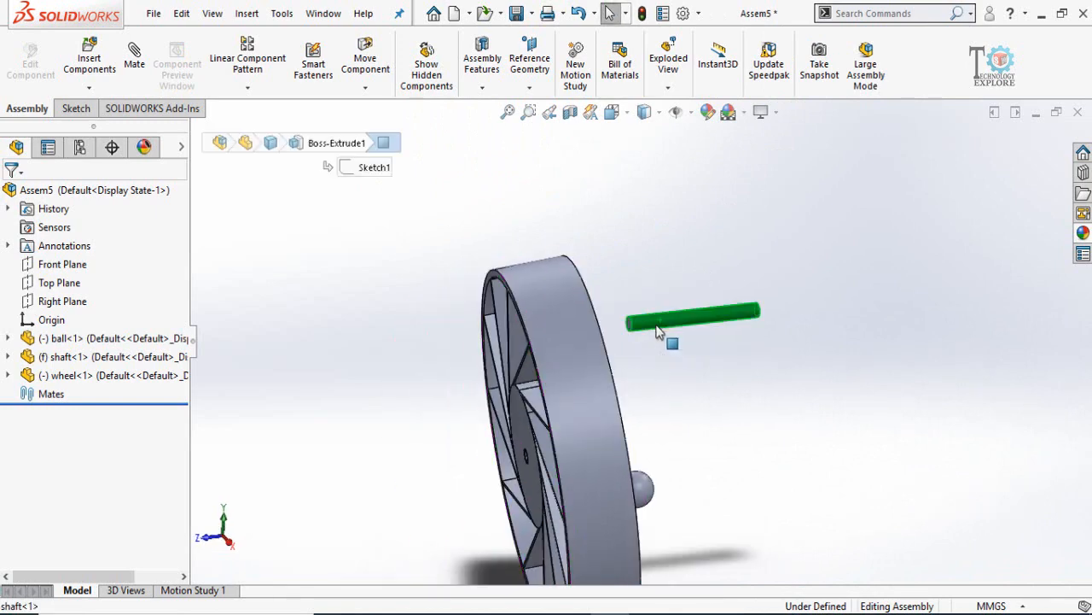
mouse_move(570, 326)
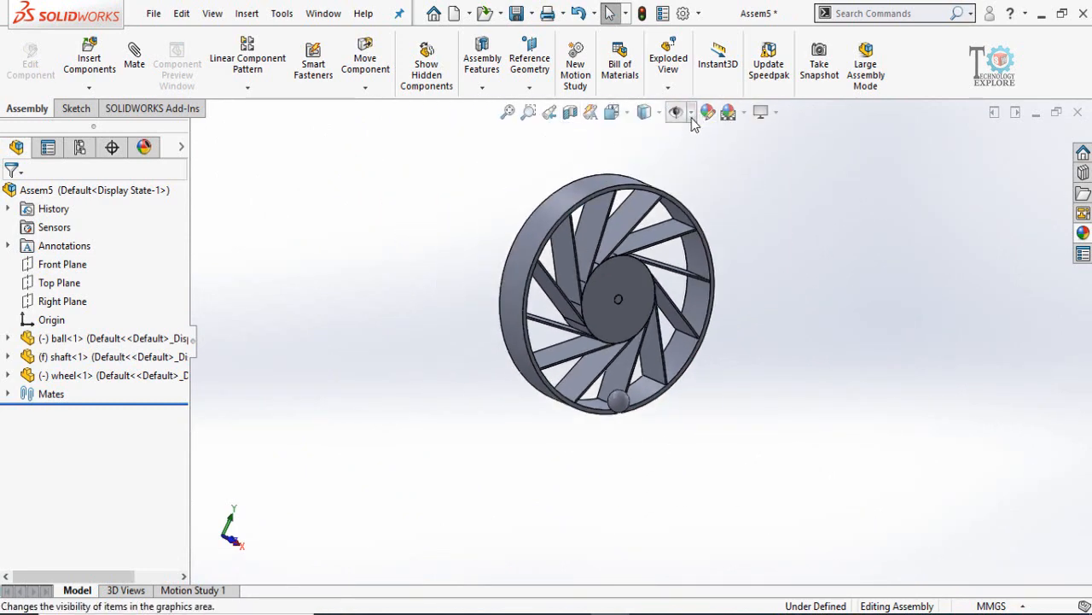
Select the Front Planes of the ball and the wheel to align the ball in the rim
left_click(691, 113)
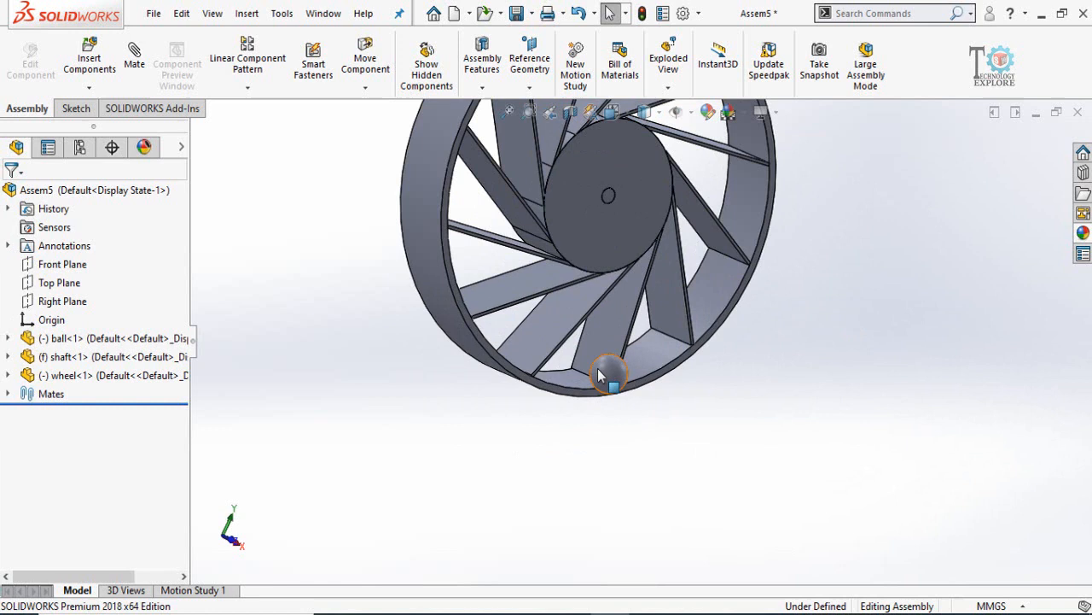
left_click(7, 338)
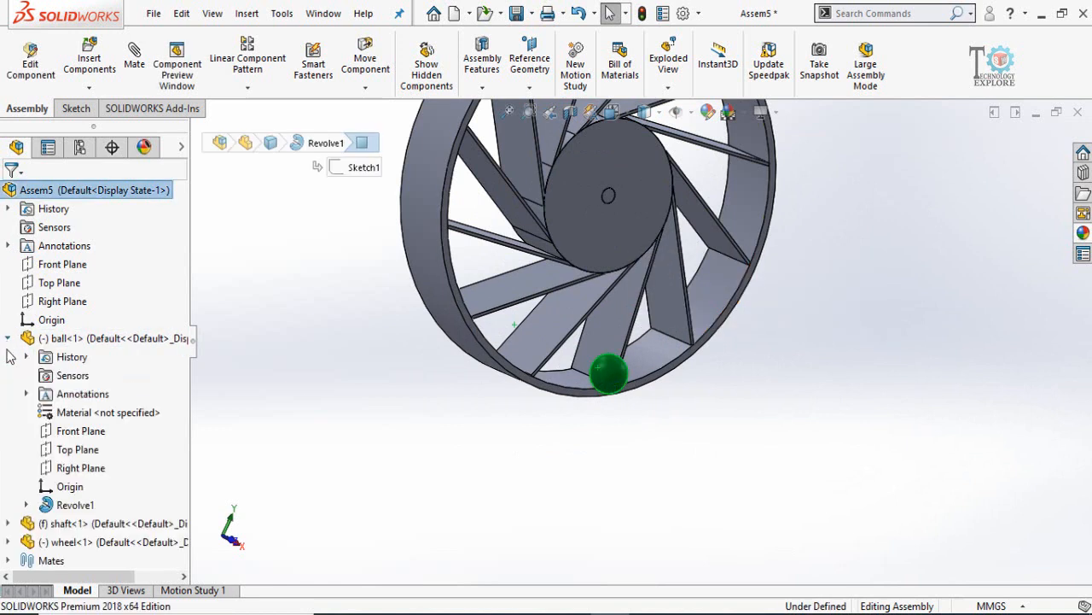
left_click(82, 430)
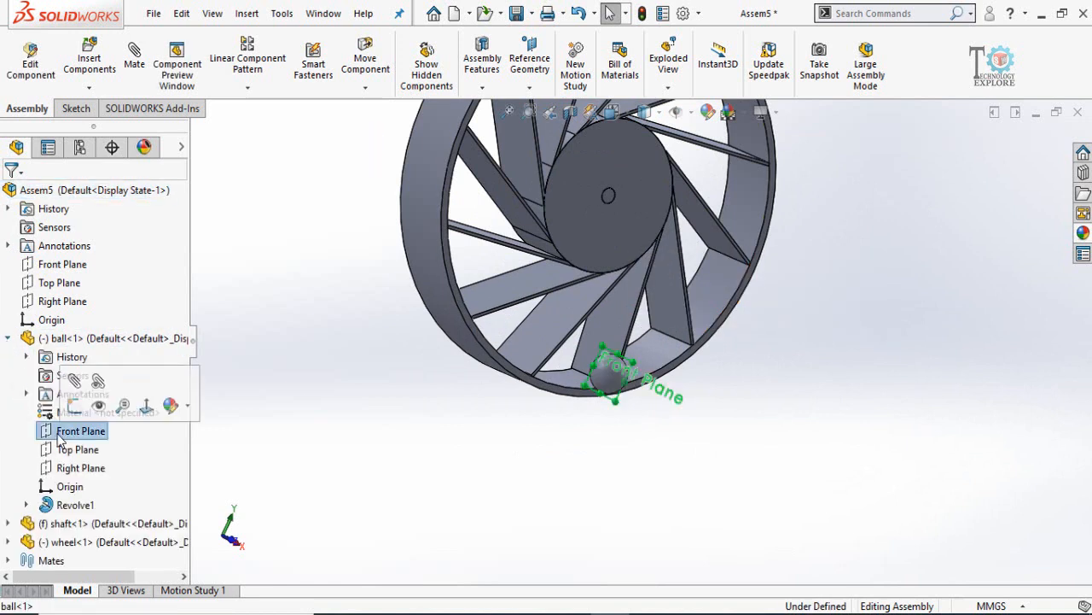
left_click(82, 430)
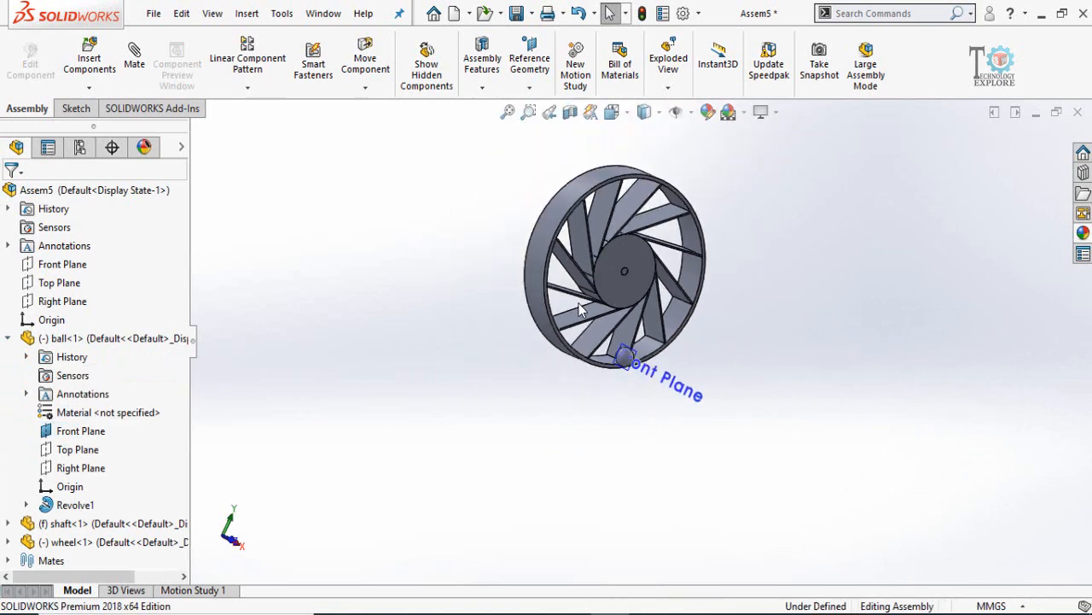
left_click(85, 543)
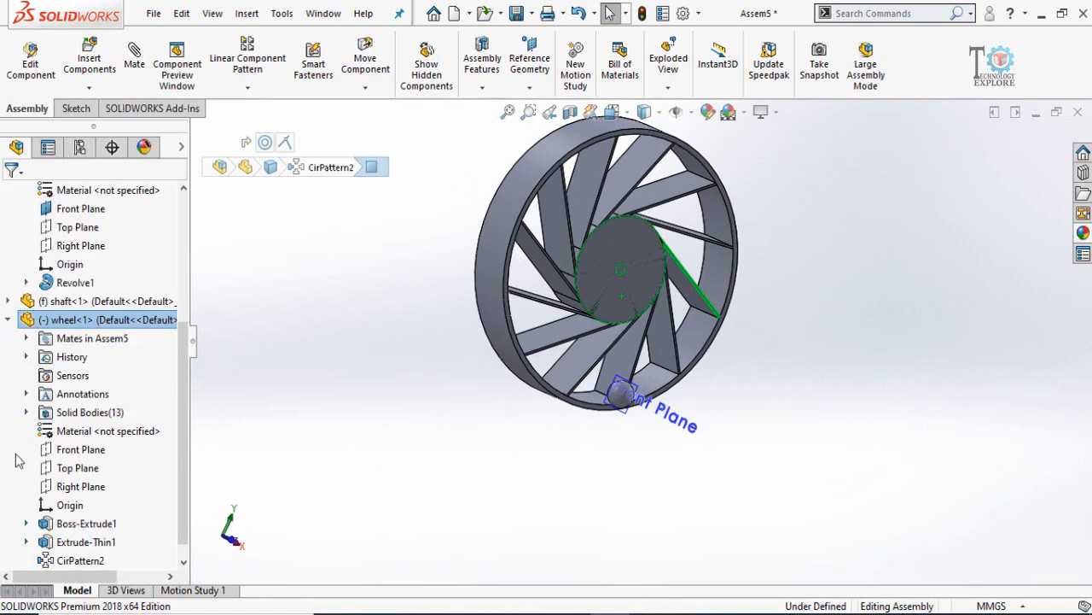
left_click(80, 449)
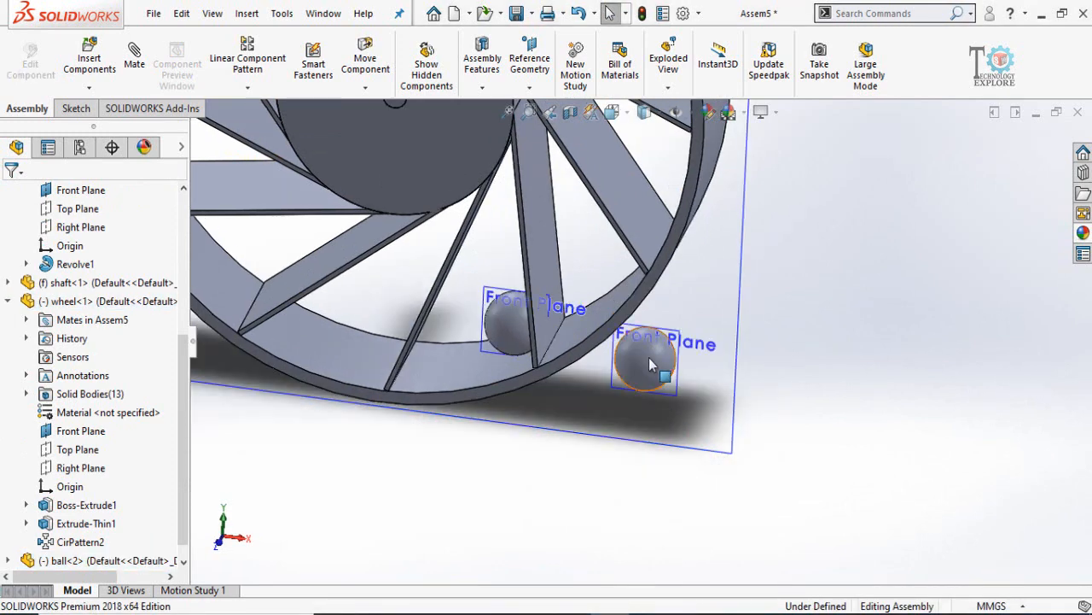
Copy a third ball and drag ball<3> into a compartment on the wheel's right side
left_click(645, 362)
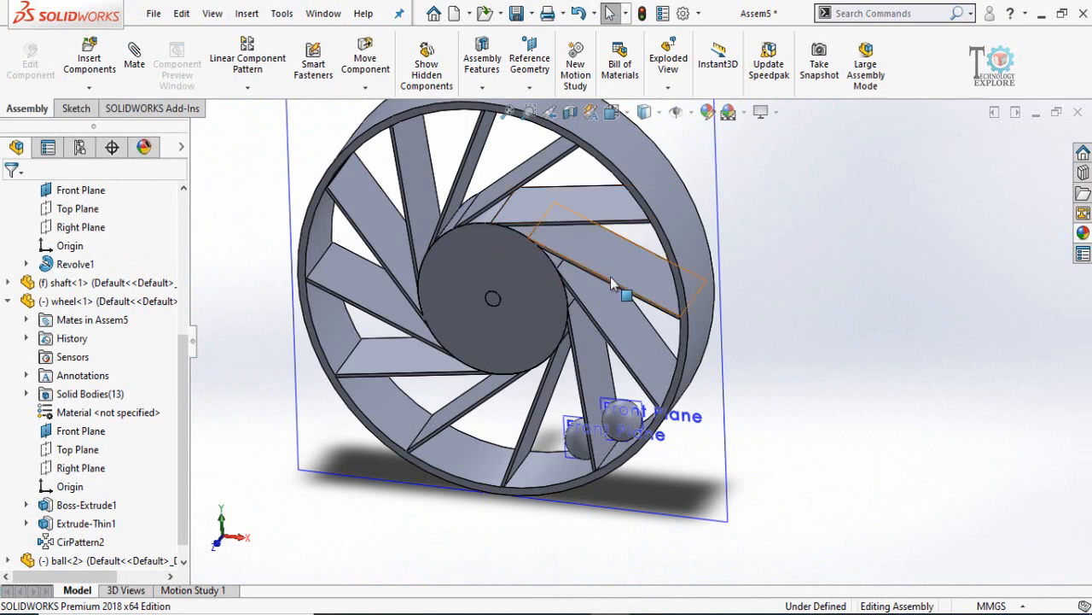
mouse_move(622, 231)
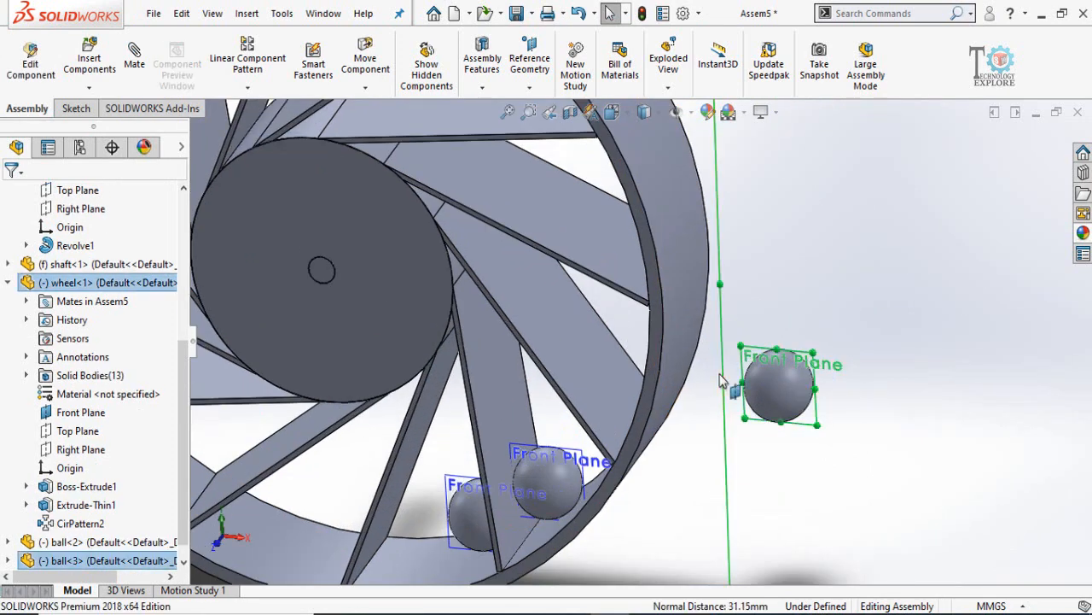
left_click_drag(777, 384, 751, 427)
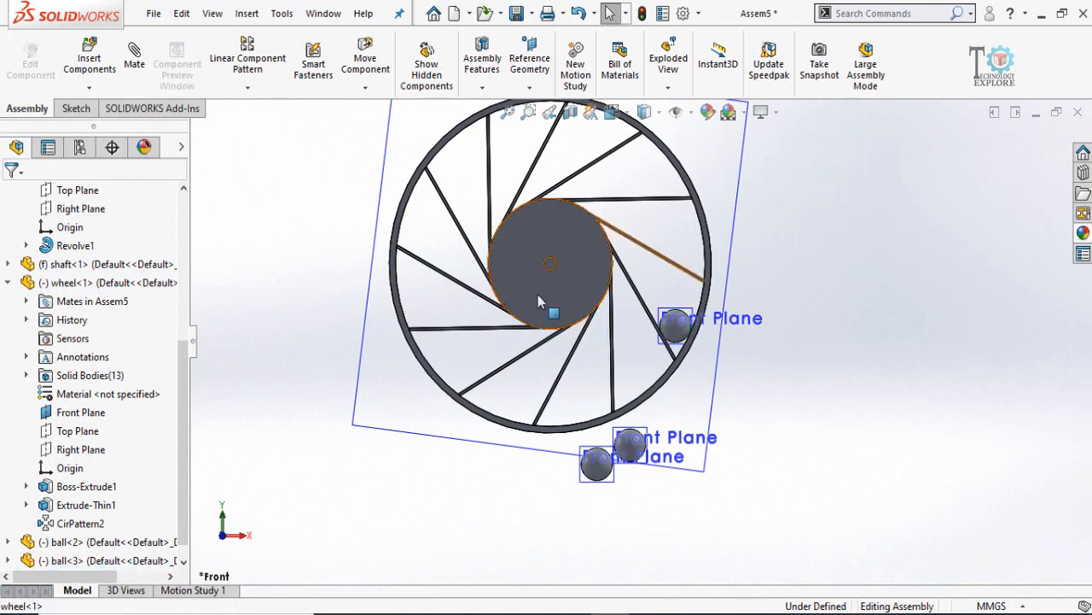
Fix the wheel in place while the balls stay free-floating in its slots
right_click(550, 308)
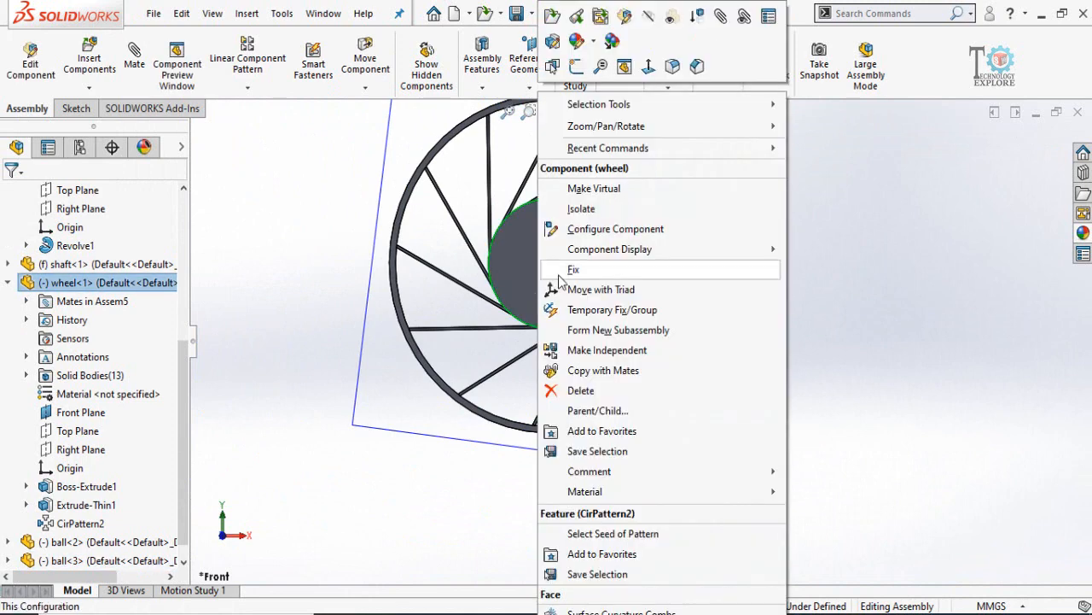
left_click(572, 269)
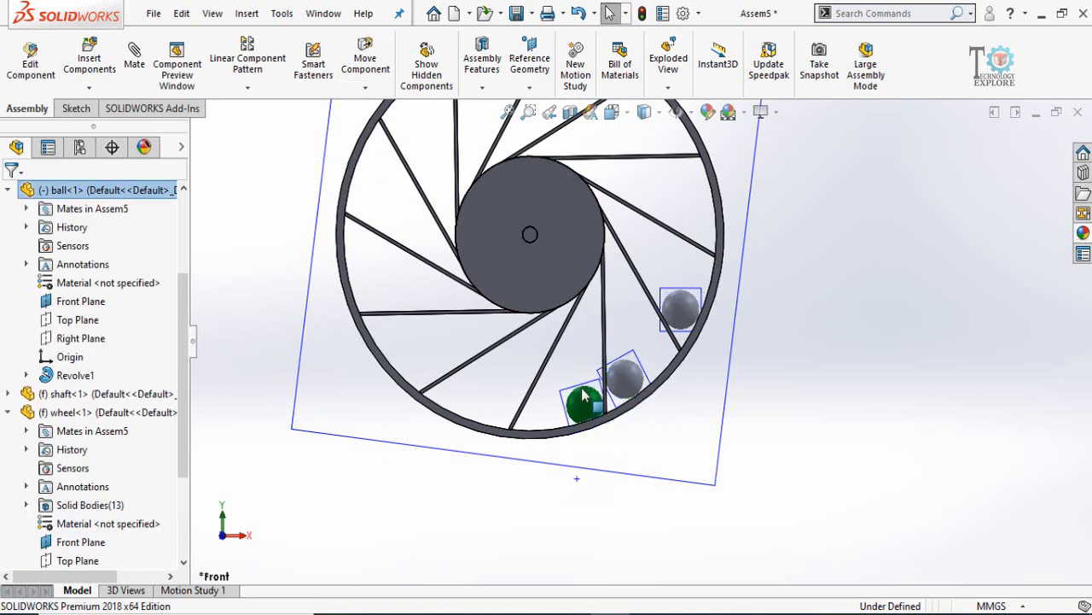
left_click(584, 416)
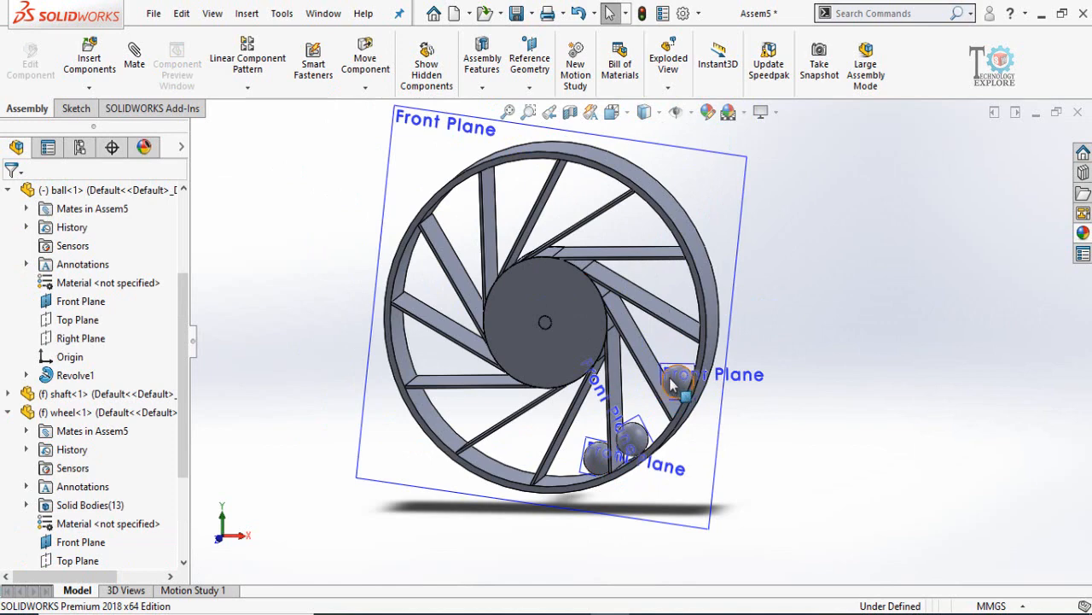
mouse_move(674, 384)
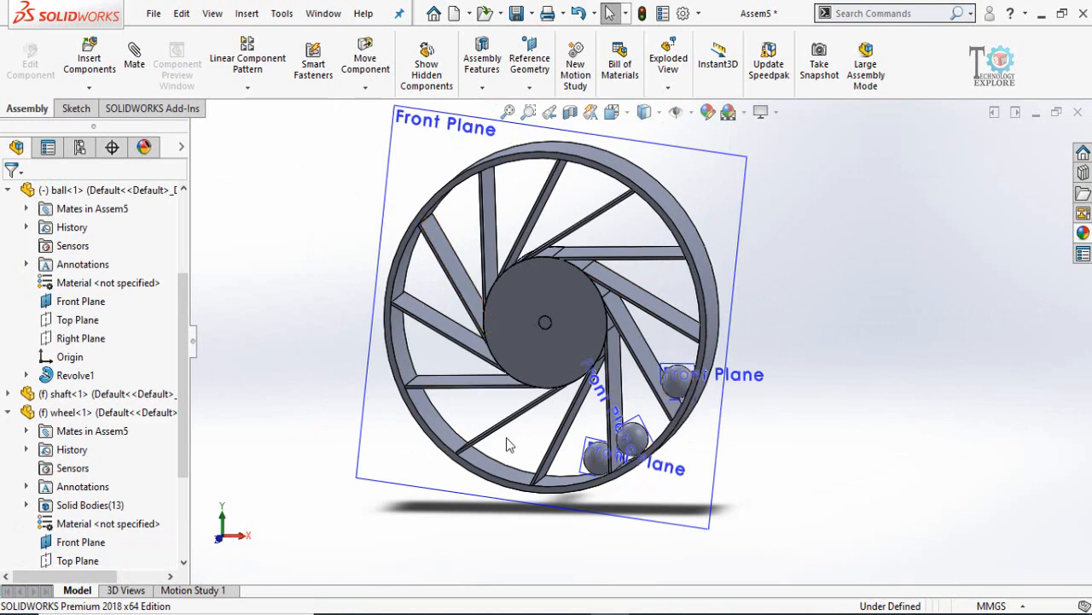
mouse_move(546, 441)
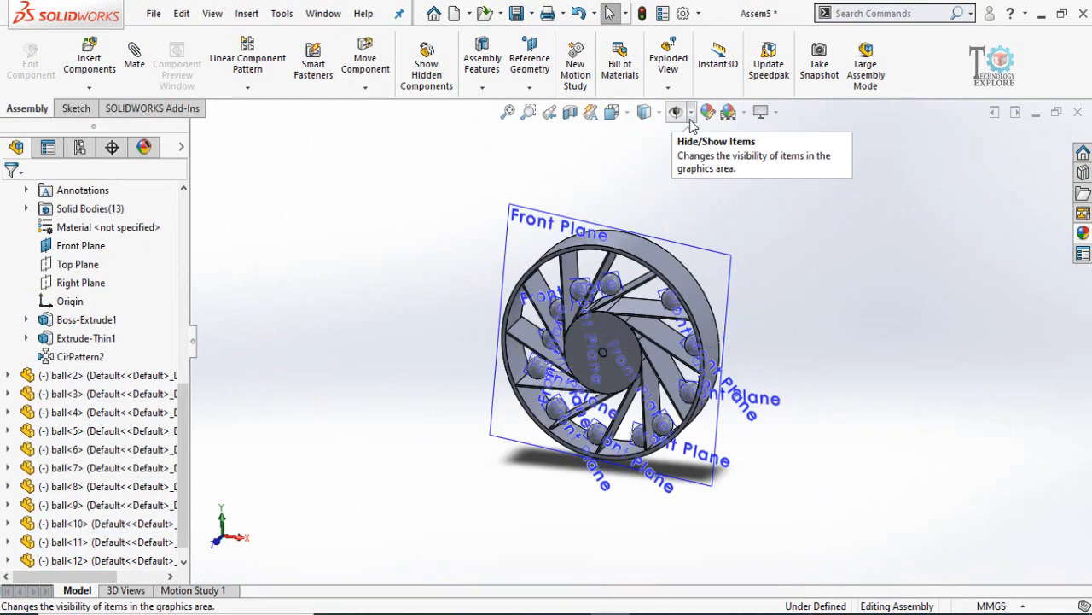
Hide the reference planes so only the wheel, shaft and balls show
left_click(672, 112)
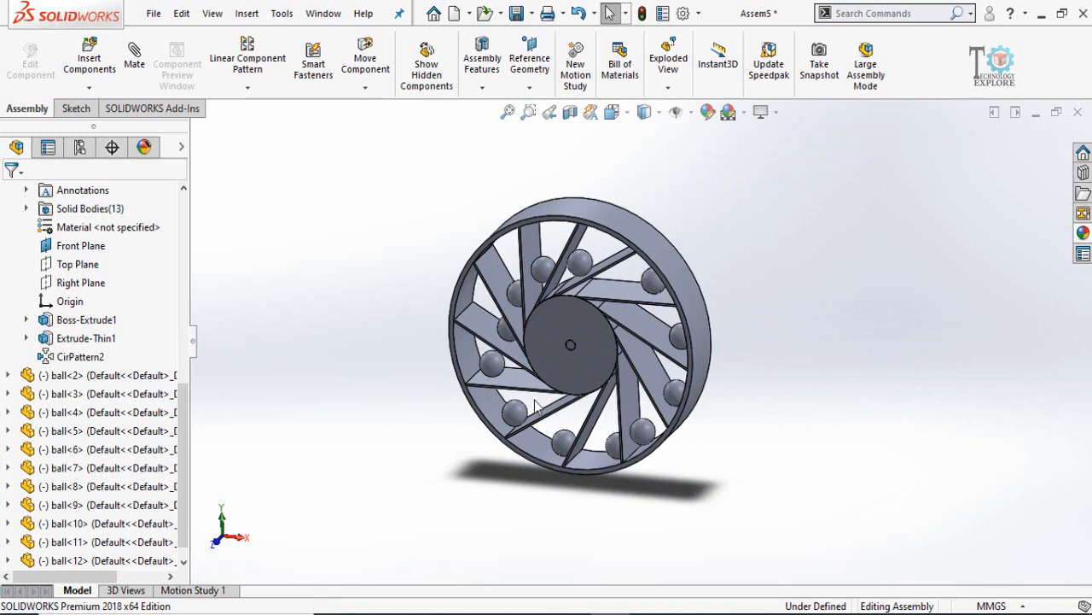
right_click(538, 362)
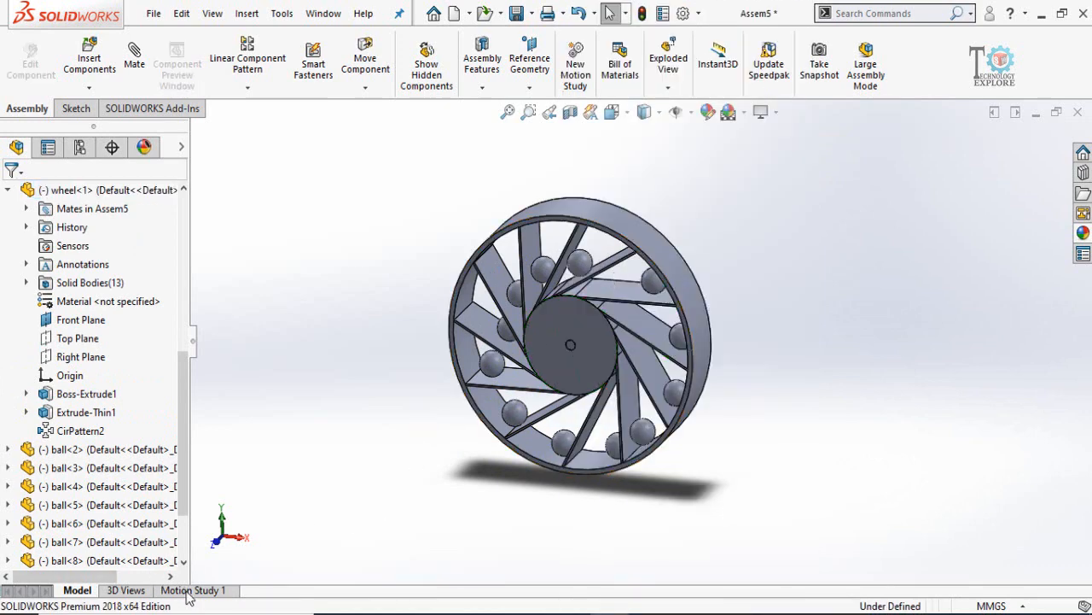
Switch Motion Study 1 to a Motion Analysis study
left_click(194, 590)
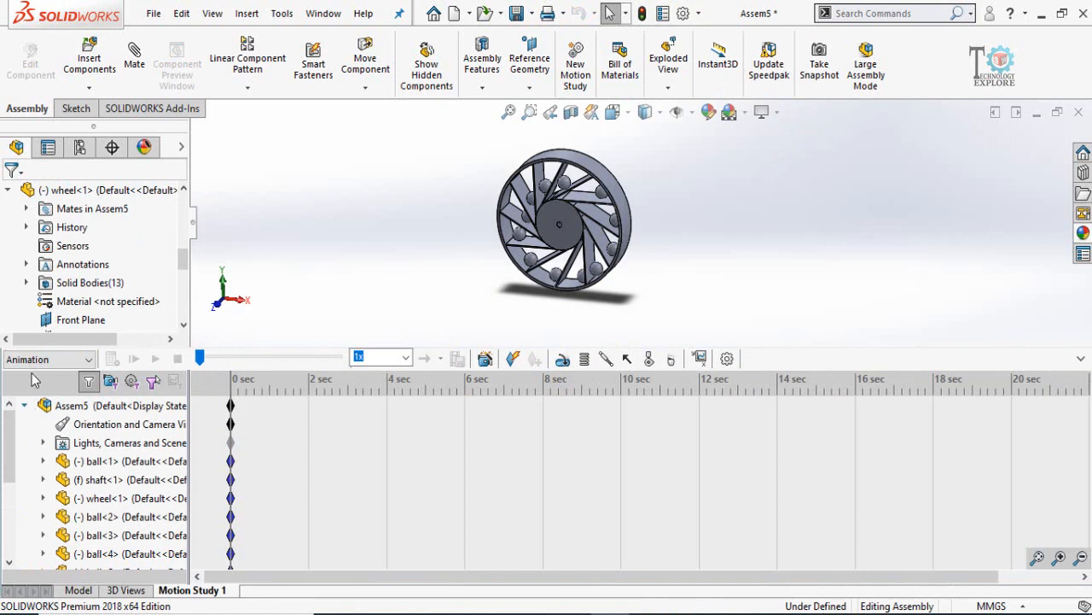
mouse_move(48, 358)
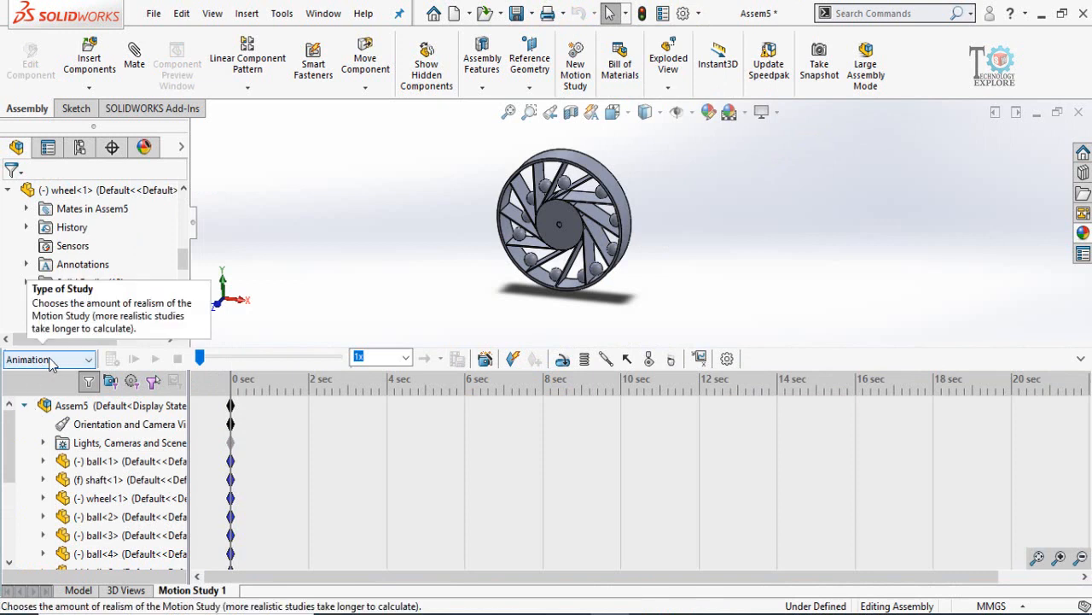
left_click(48, 358)
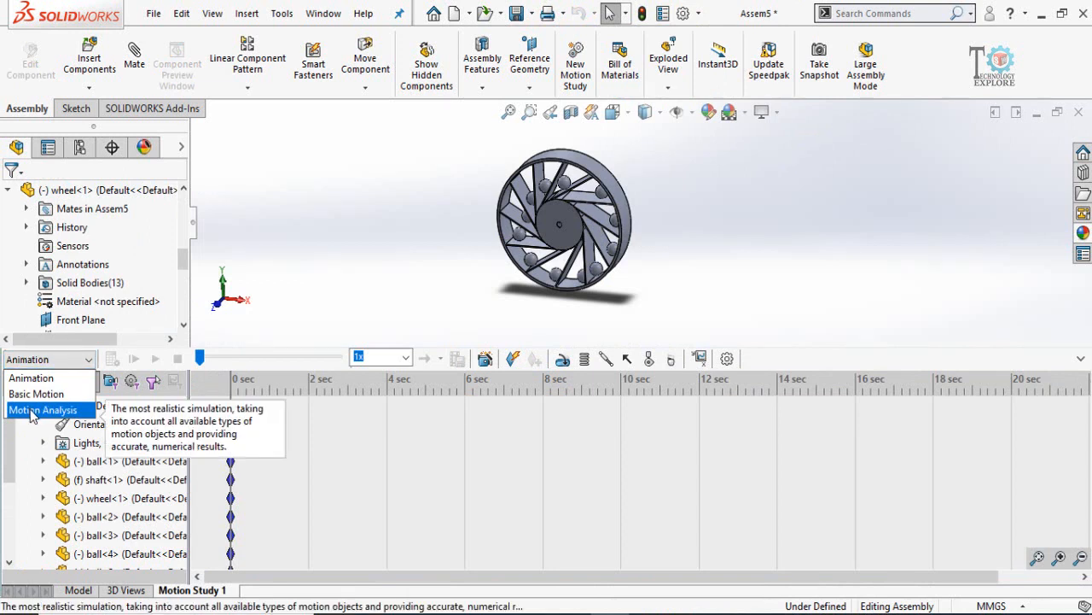
left_click(44, 409)
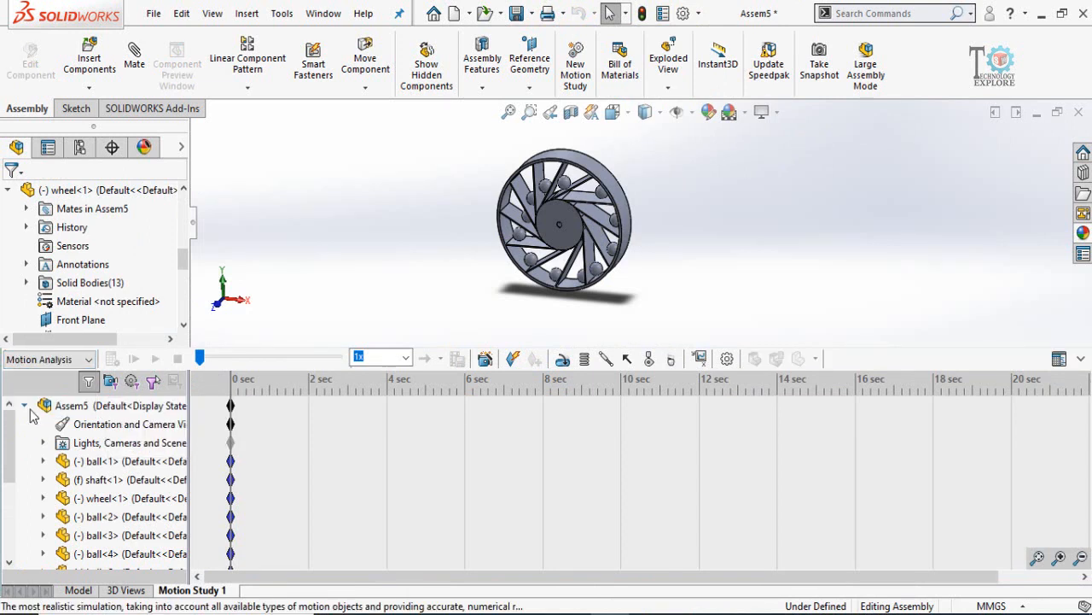
mouse_move(102, 461)
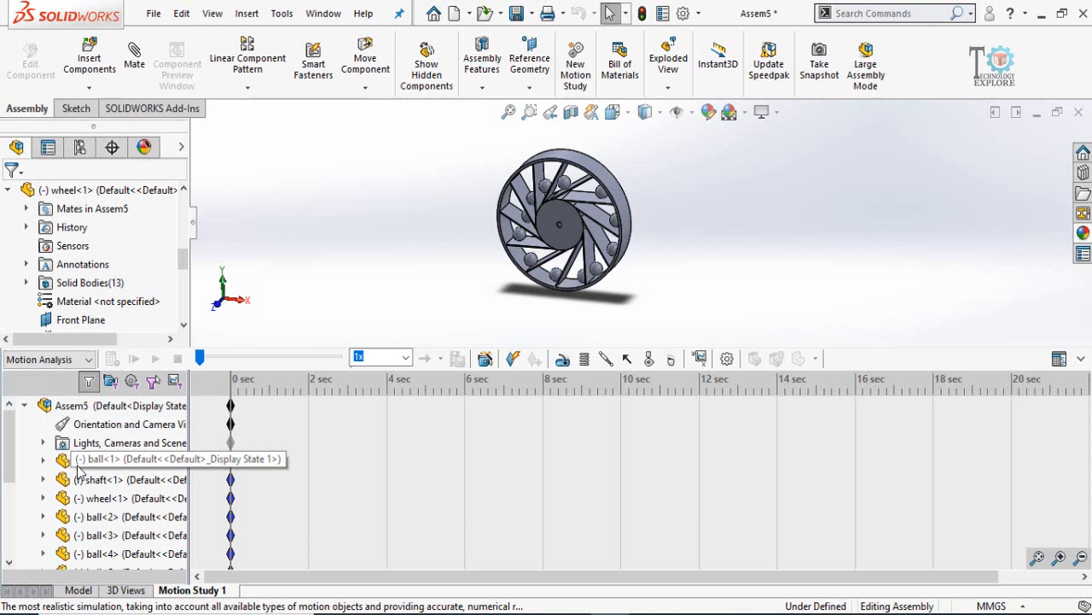
scroll("down", 3)
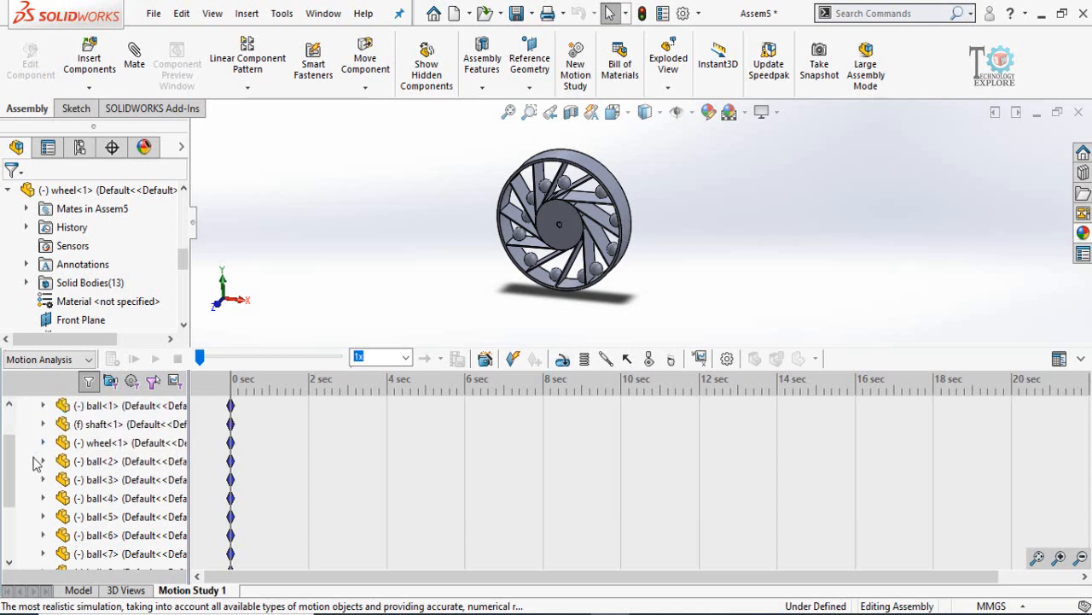
scroll("down", 3)
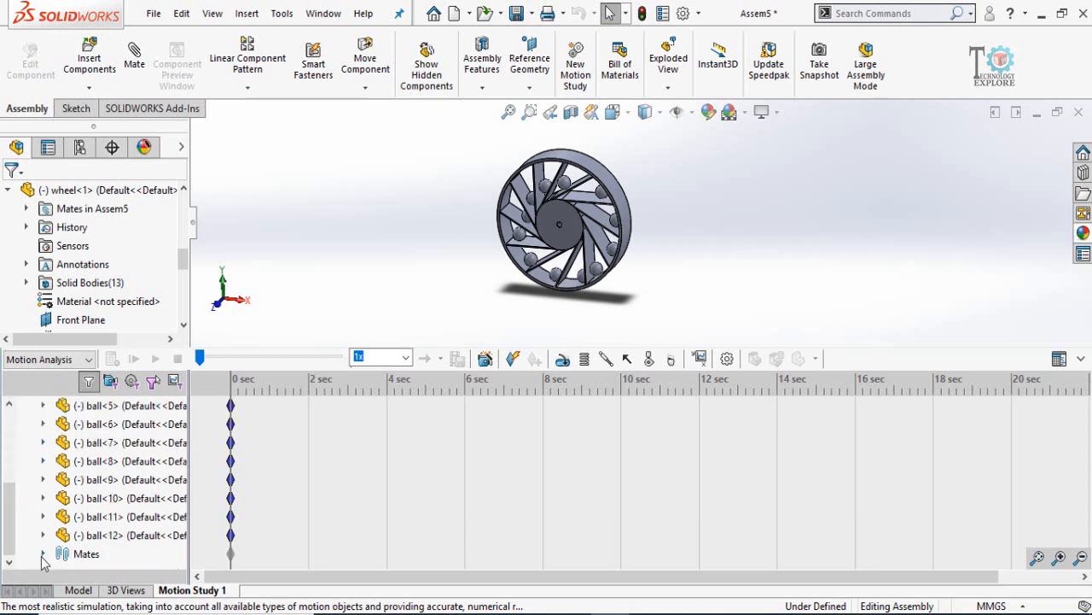
scroll("down", 3)
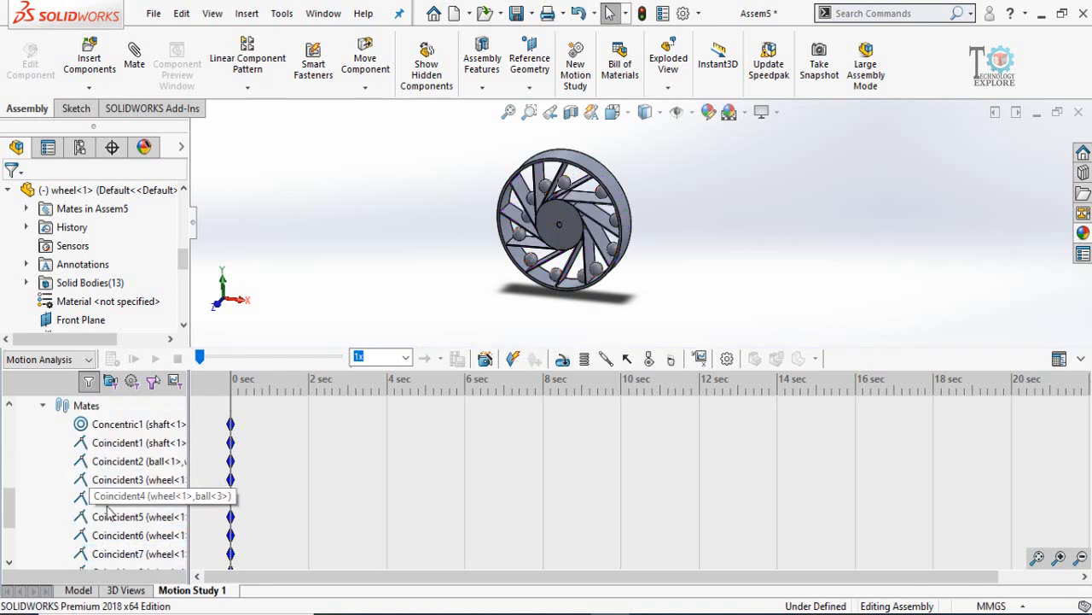
scroll("down", 3)
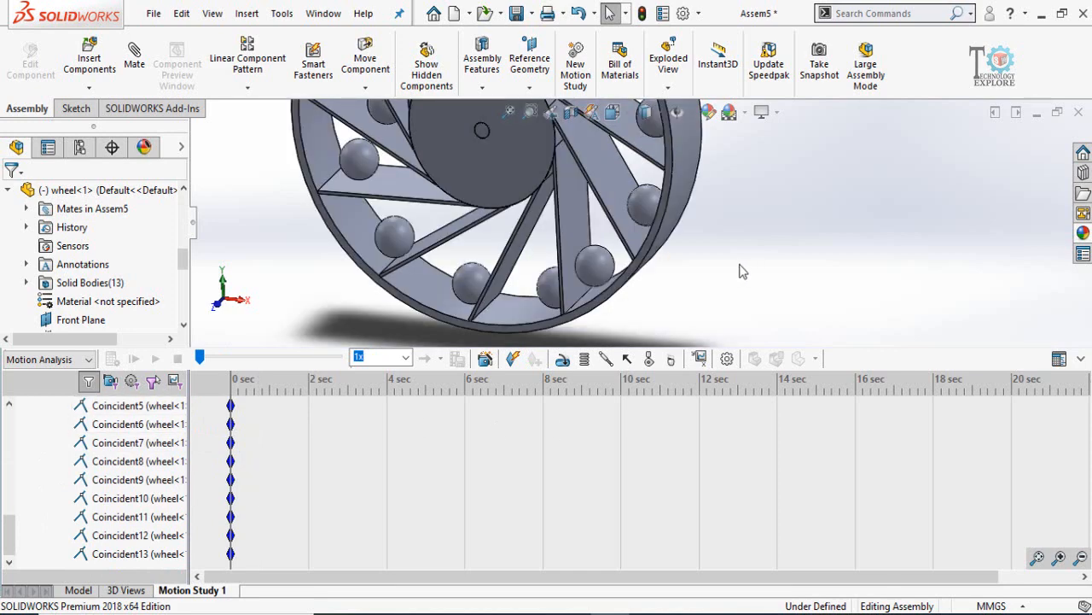
mouse_move(661, 283)
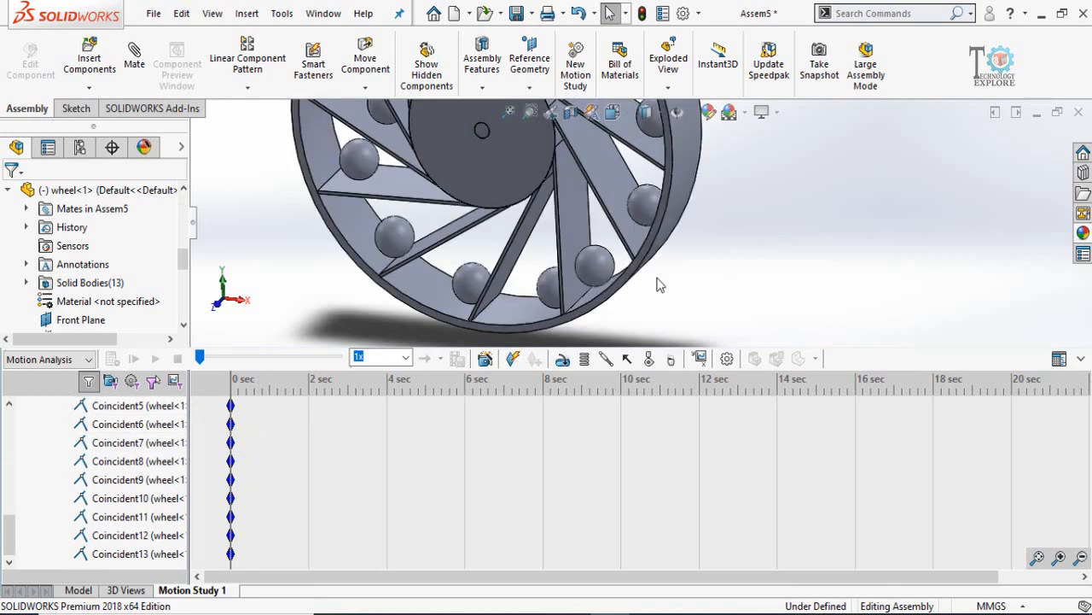
mouse_move(594, 315)
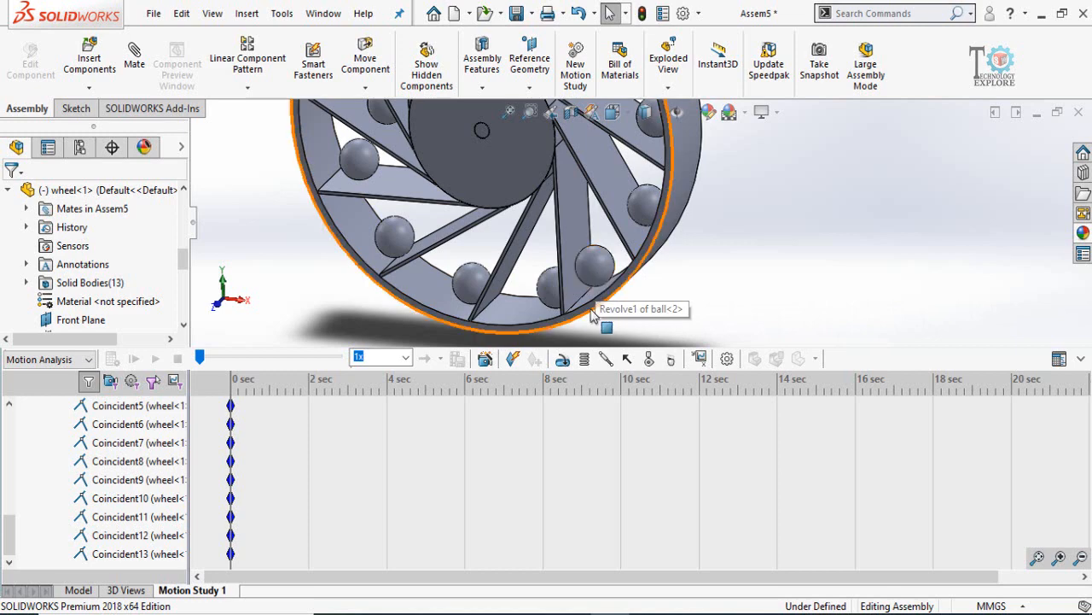
mouse_move(672, 335)
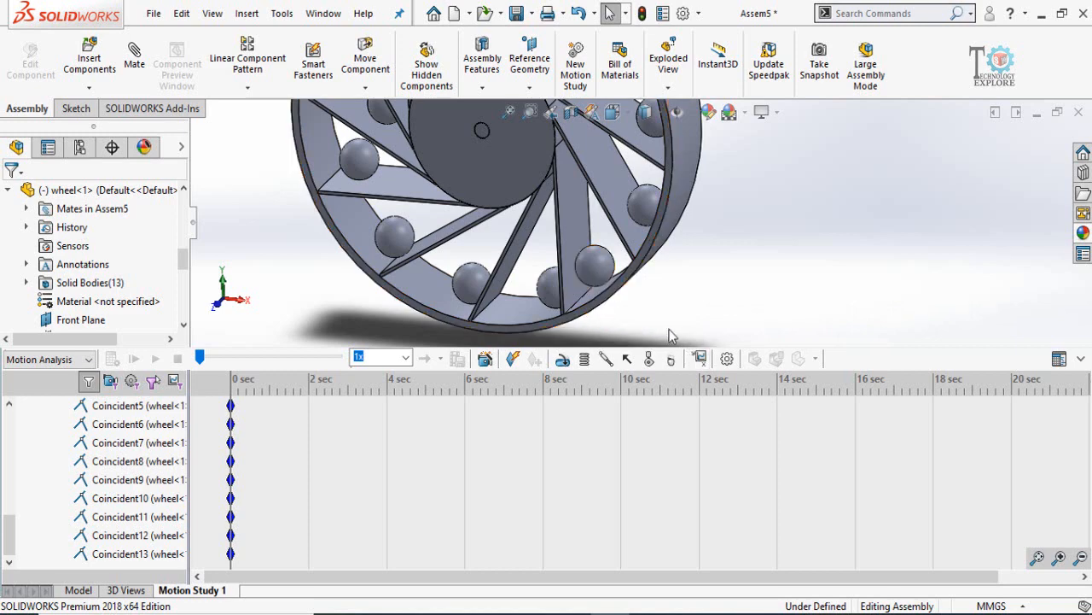
mouse_move(649, 359)
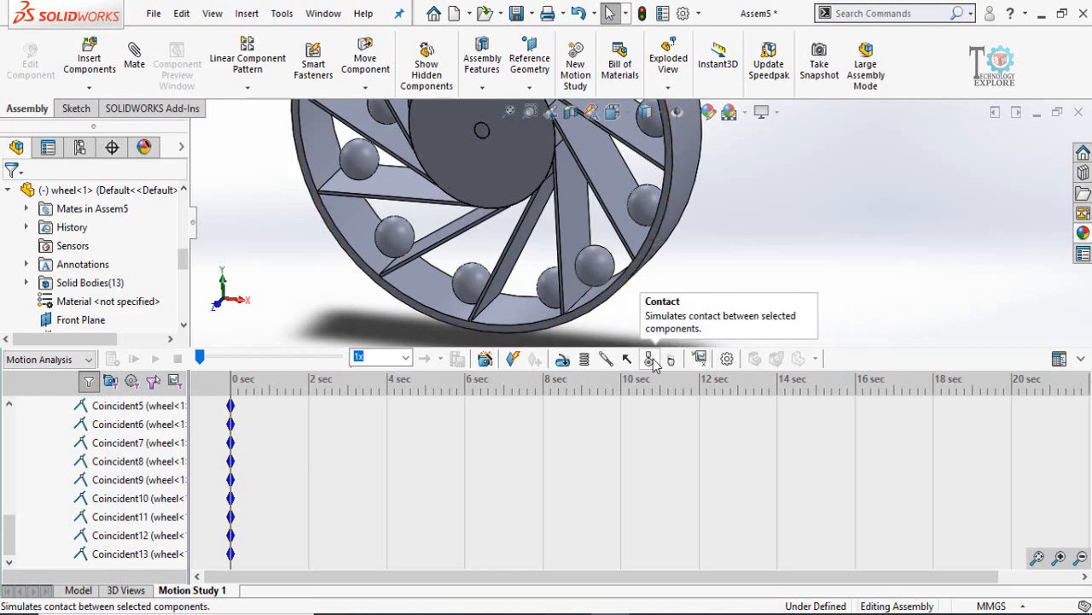
mouse_move(587, 282)
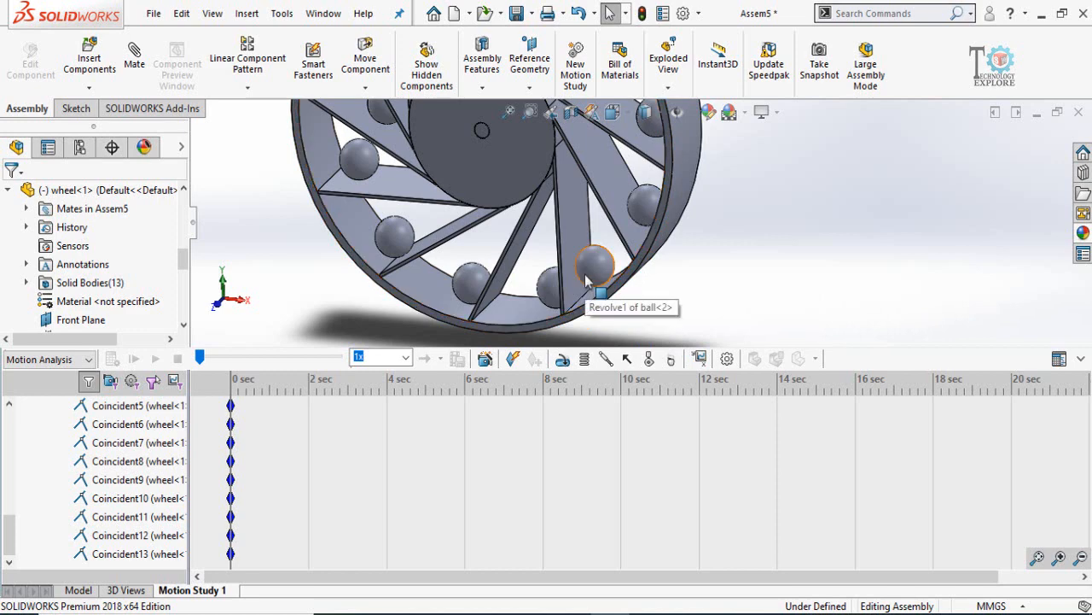
mouse_move(646, 346)
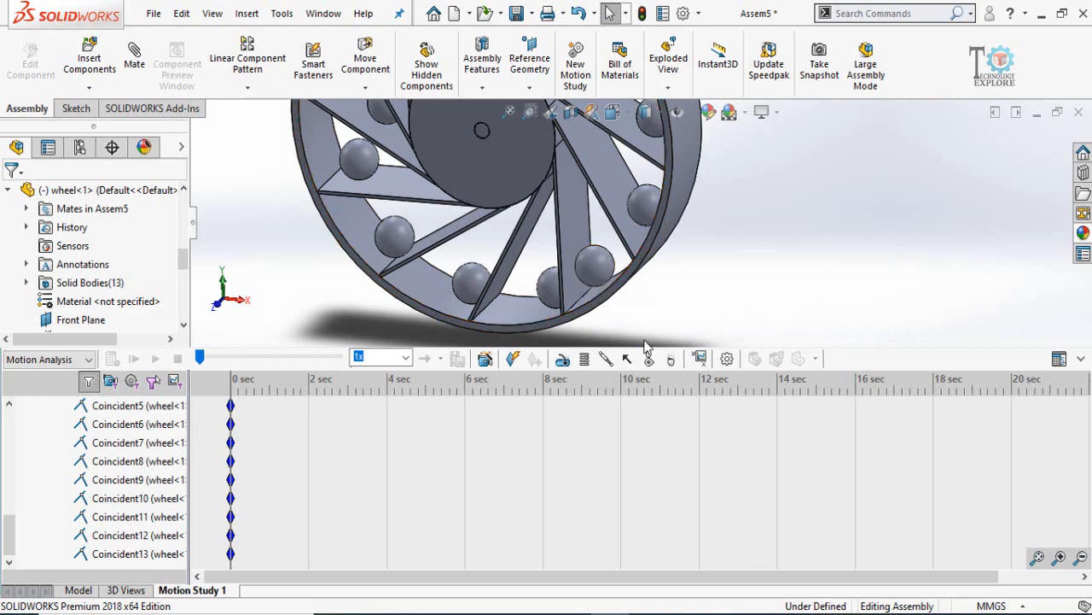
mouse_move(649, 359)
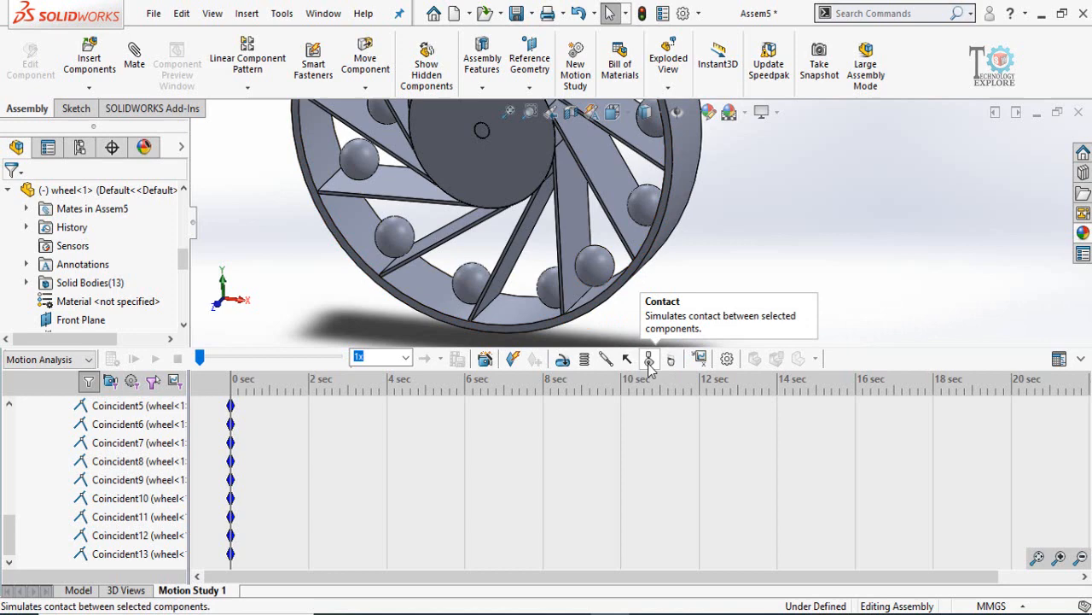
Define a ball–wheel contact with Acrylic for both materials and Impact elastic properties
left_click(648, 358)
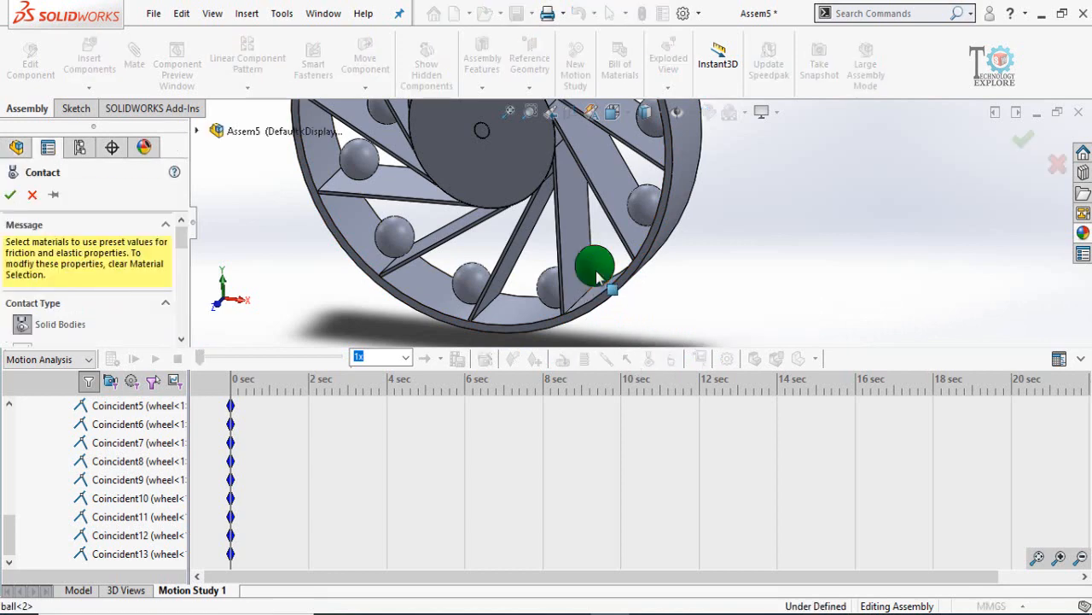
left_click(555, 290)
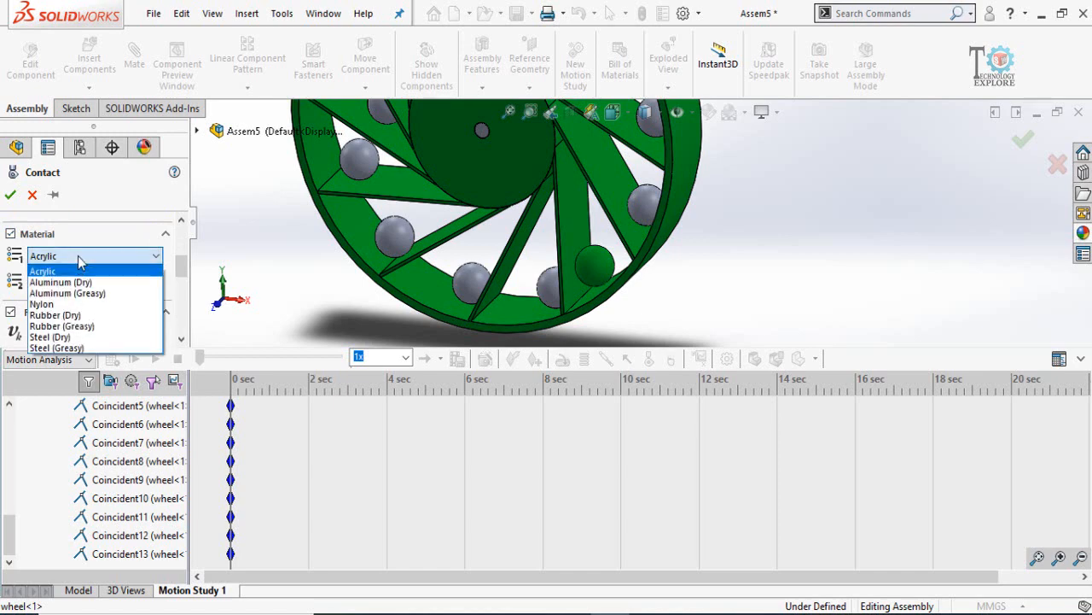
left_click(44, 270)
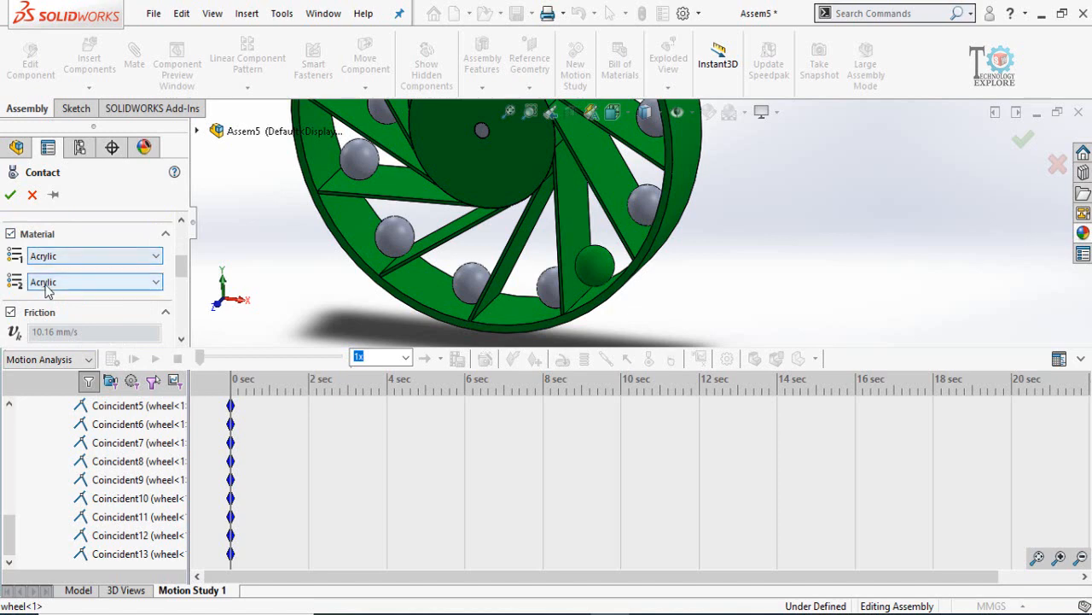
left_click(10, 311)
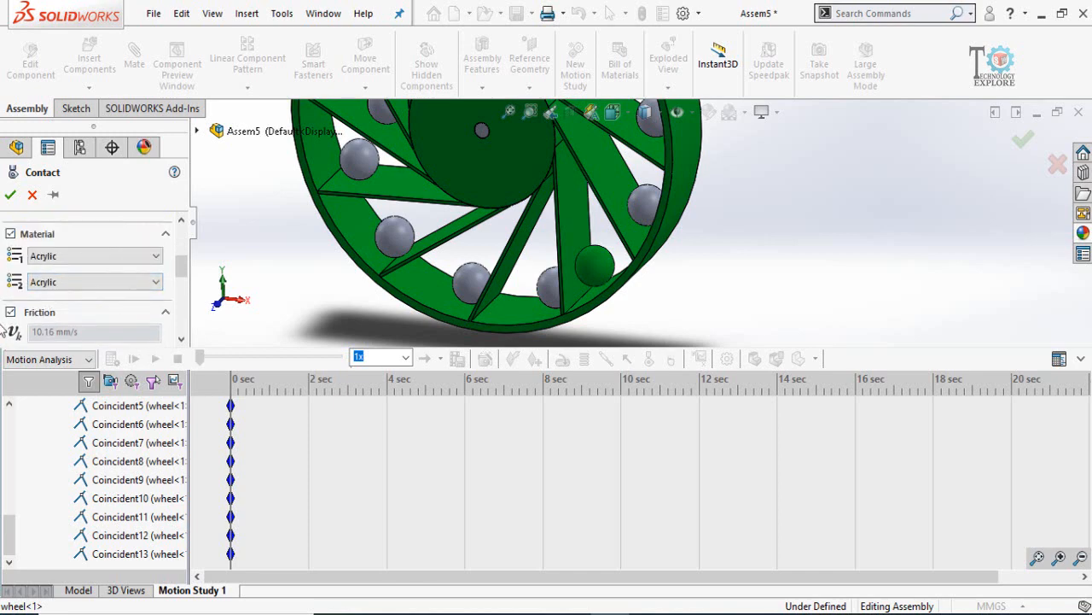
left_click(166, 232)
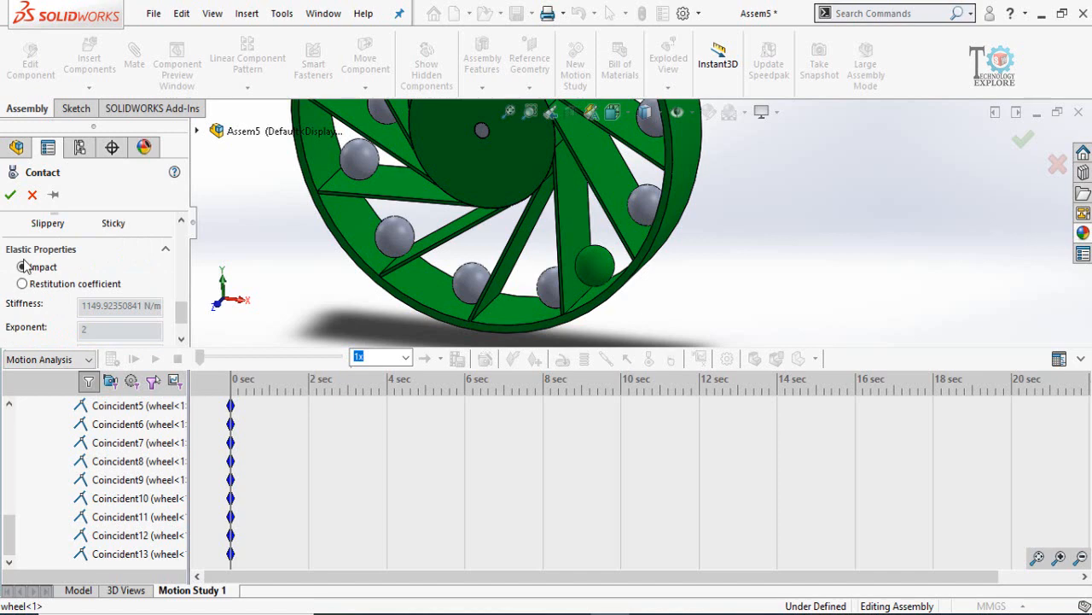
left_click(21, 267)
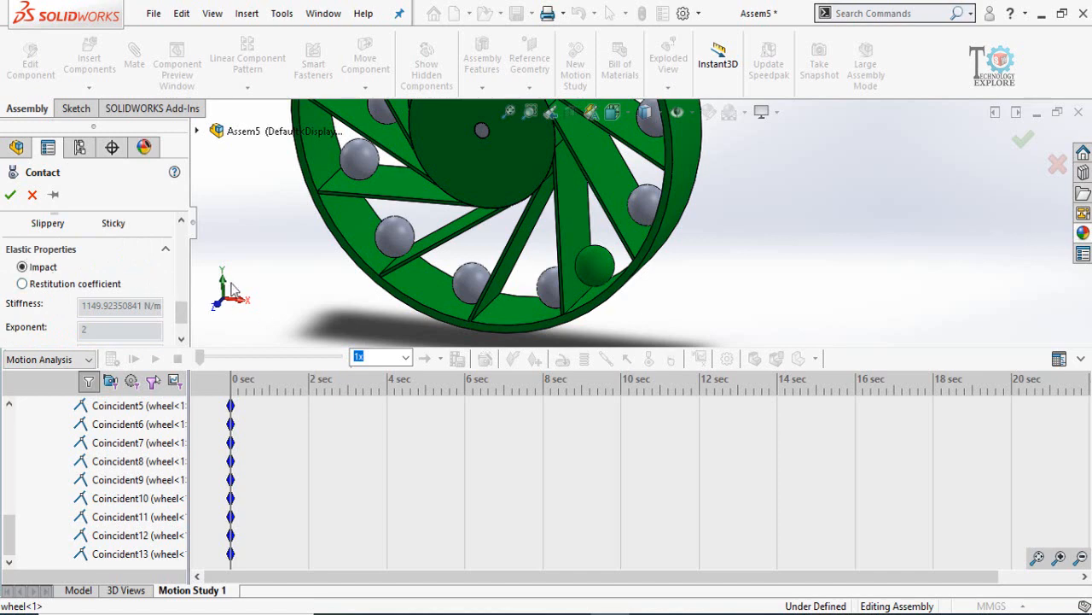
mouse_move(70, 307)
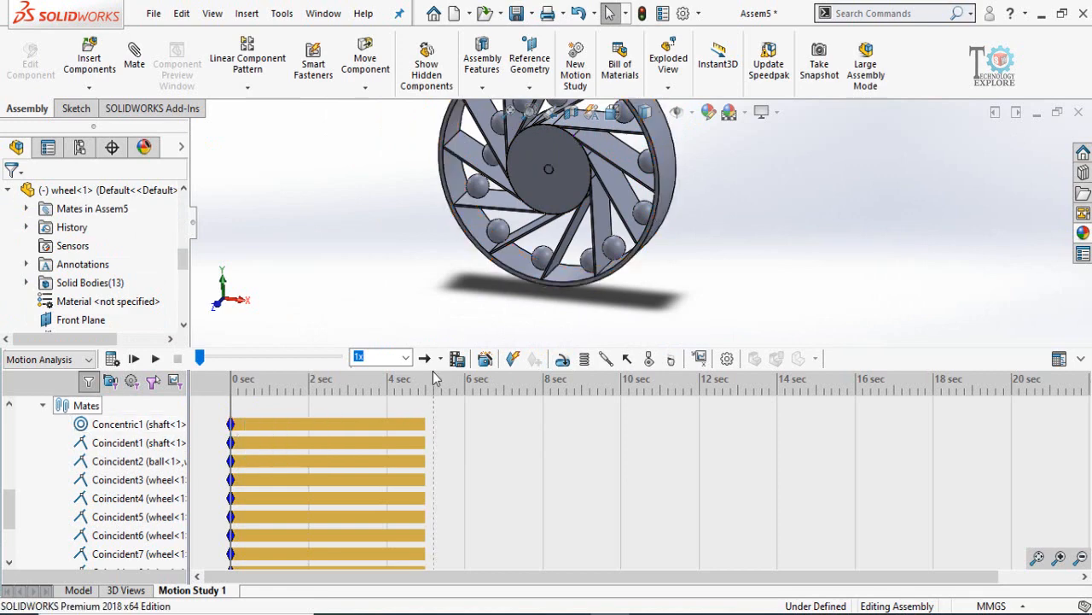
mouse_move(427, 392)
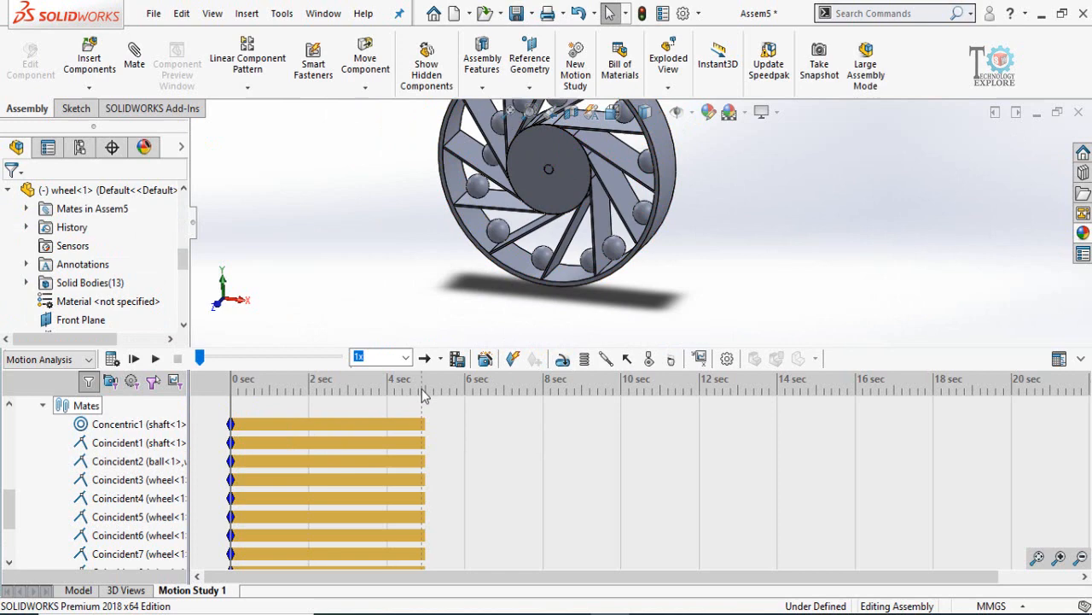
Drag the study end key from 4 sec out to 12 sec on the timeline
left_click(137, 423)
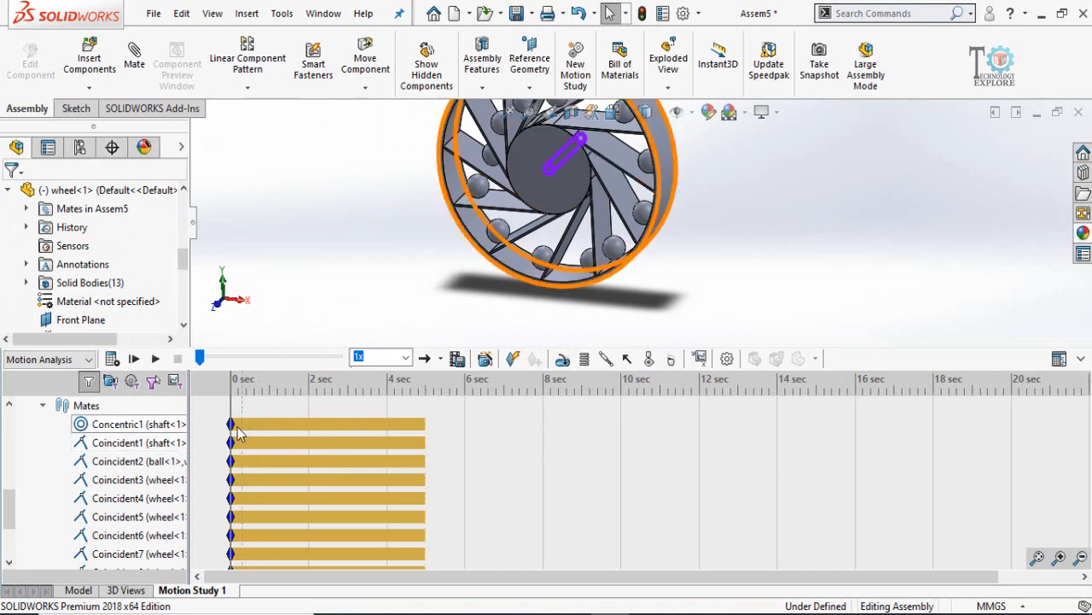
mouse_move(242, 437)
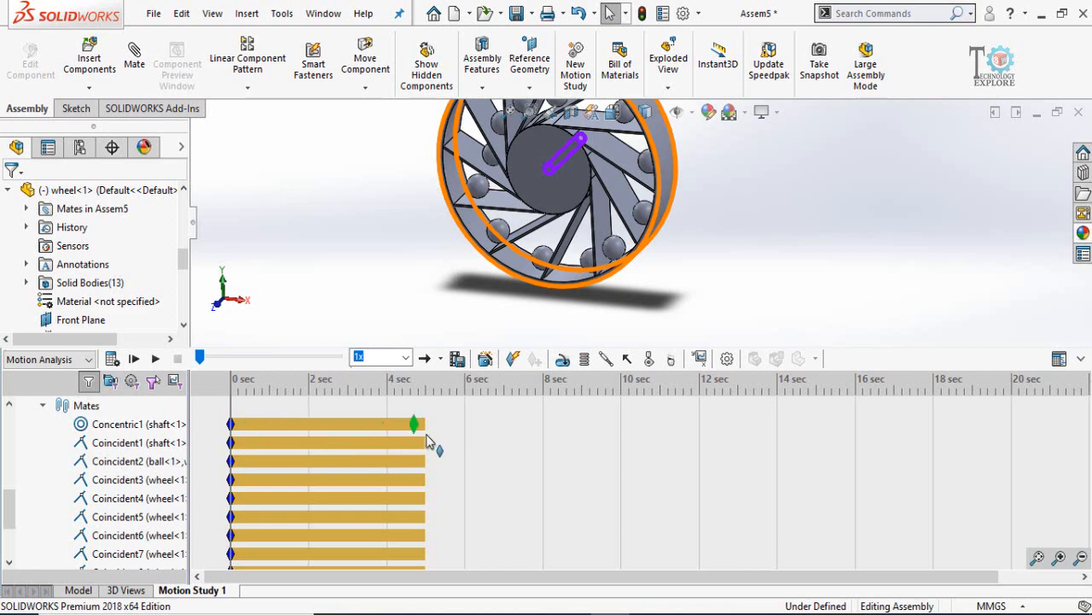
left_click_drag(414, 423, 698, 423)
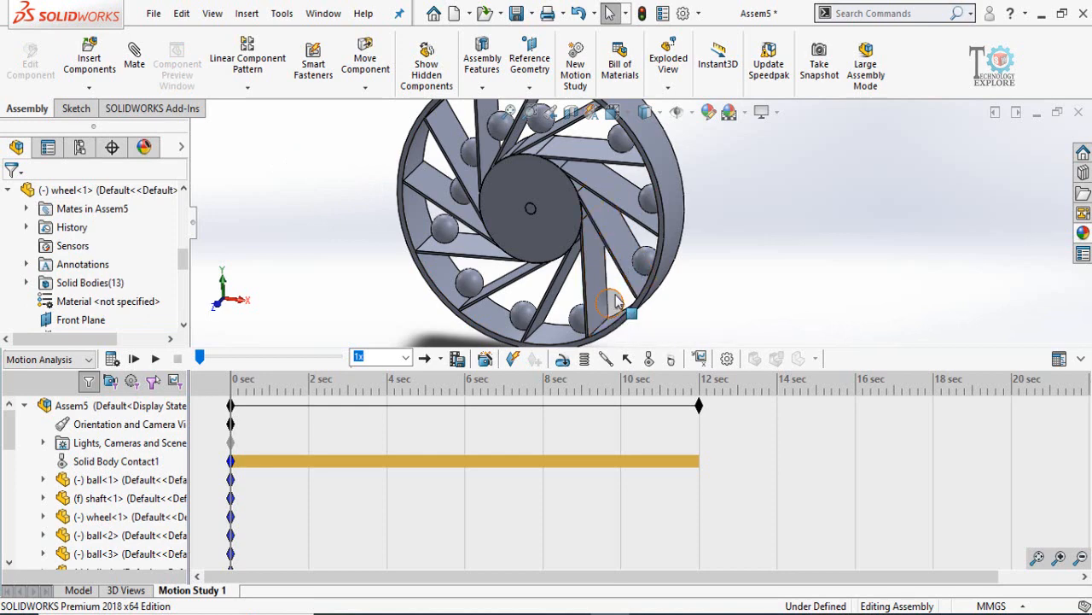
mouse_move(612, 305)
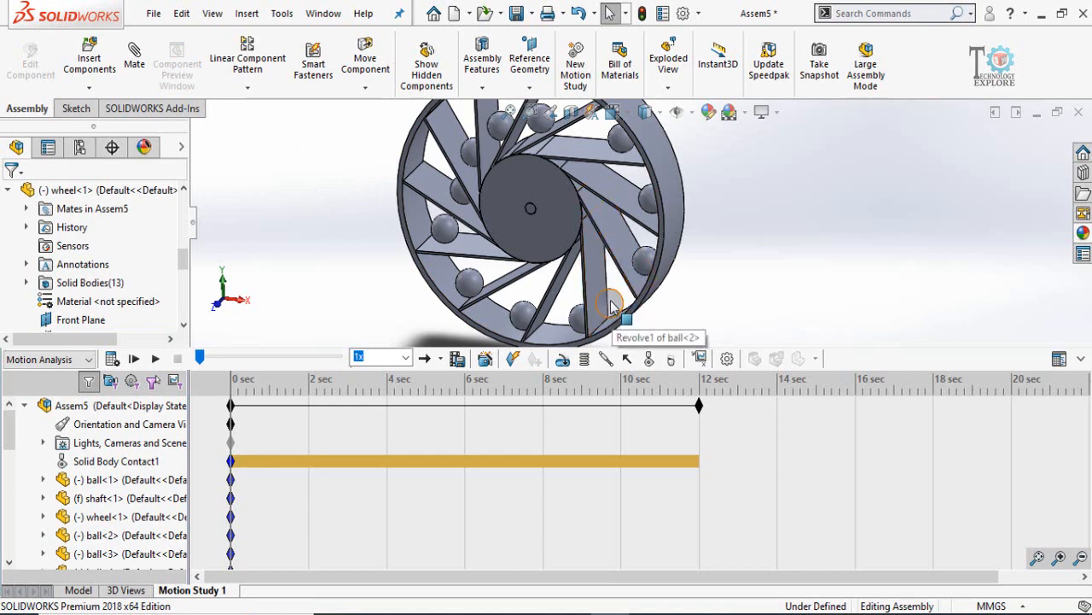
mouse_move(613, 305)
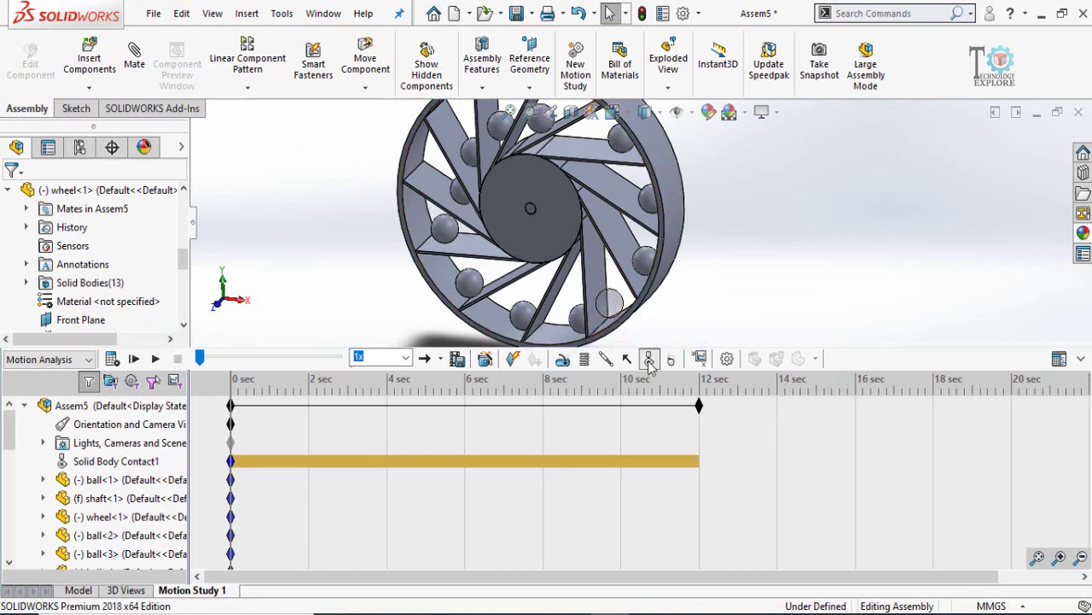
Define solid body contacts between the ball bodies and the wheel, up to Solid Body Contact13
left_click(648, 358)
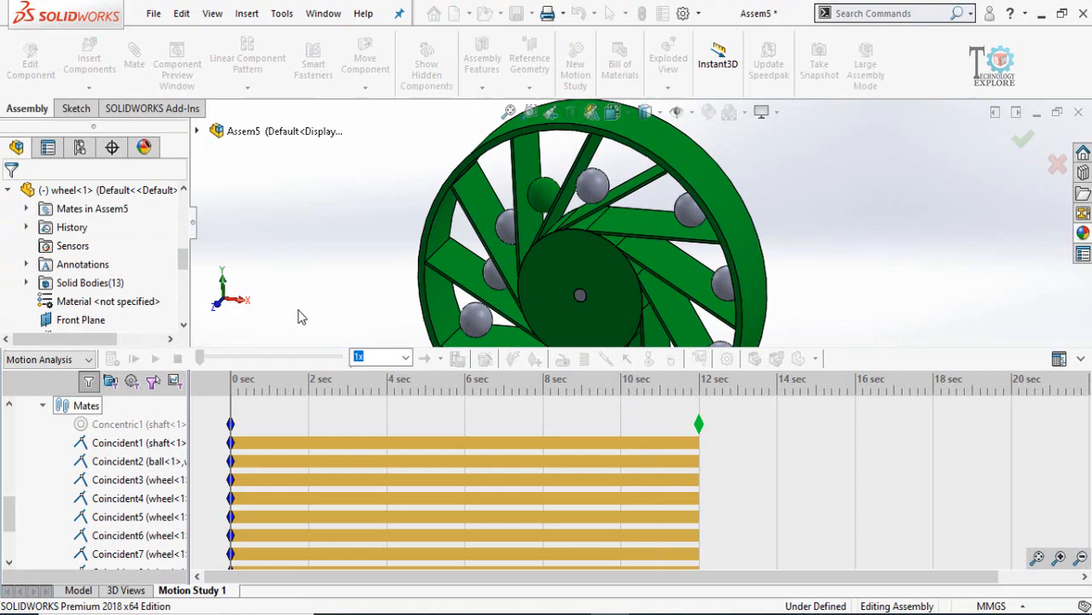
left_click(649, 359)
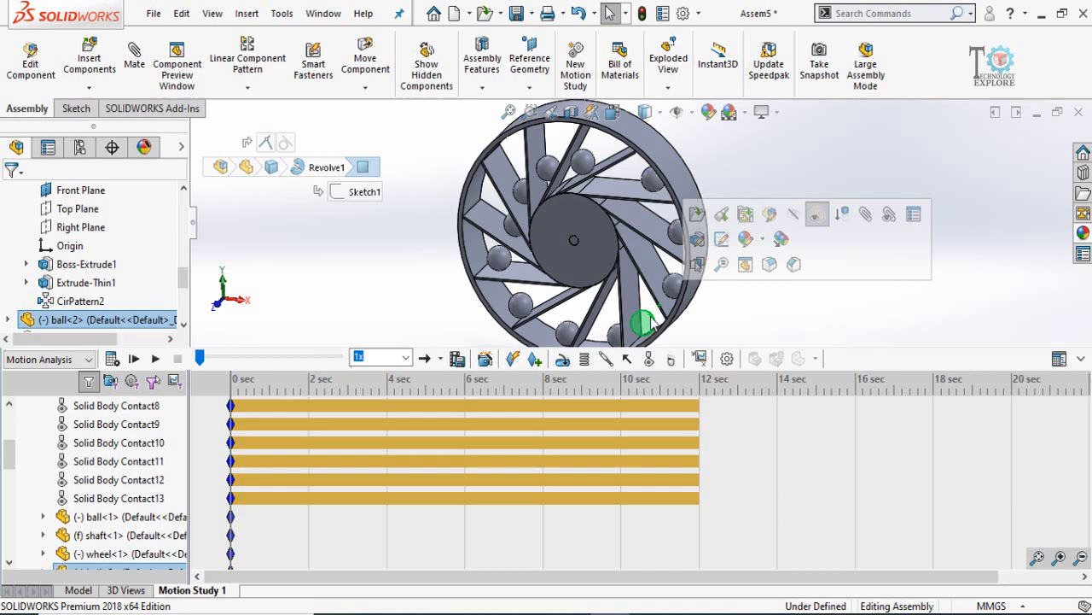
mouse_move(816, 215)
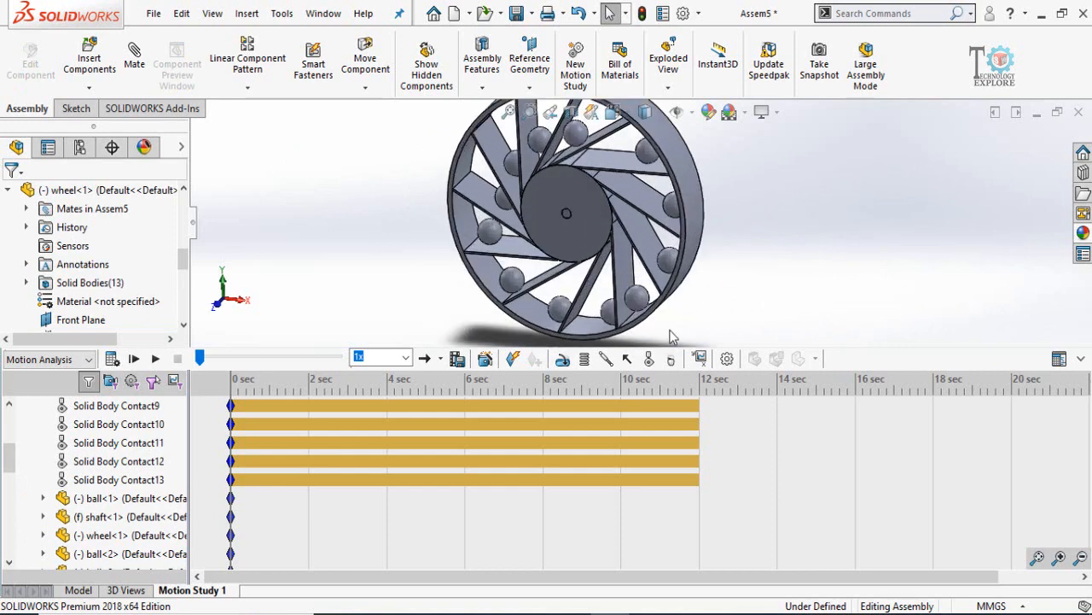
mouse_move(670, 358)
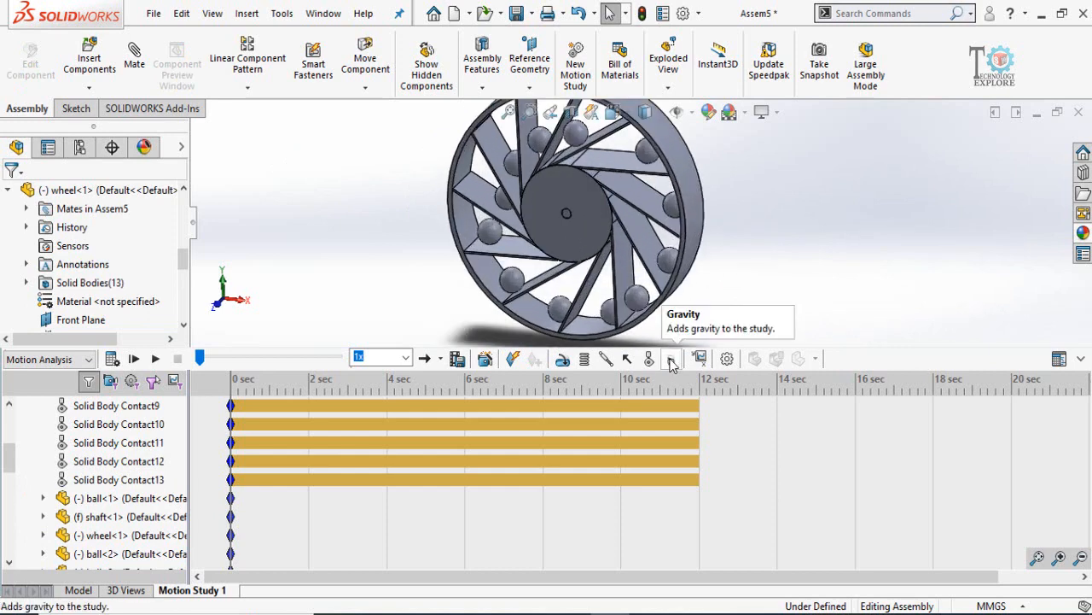
Add gravity in the Z direction at 9806.65 mm/s^2
left_click(671, 359)
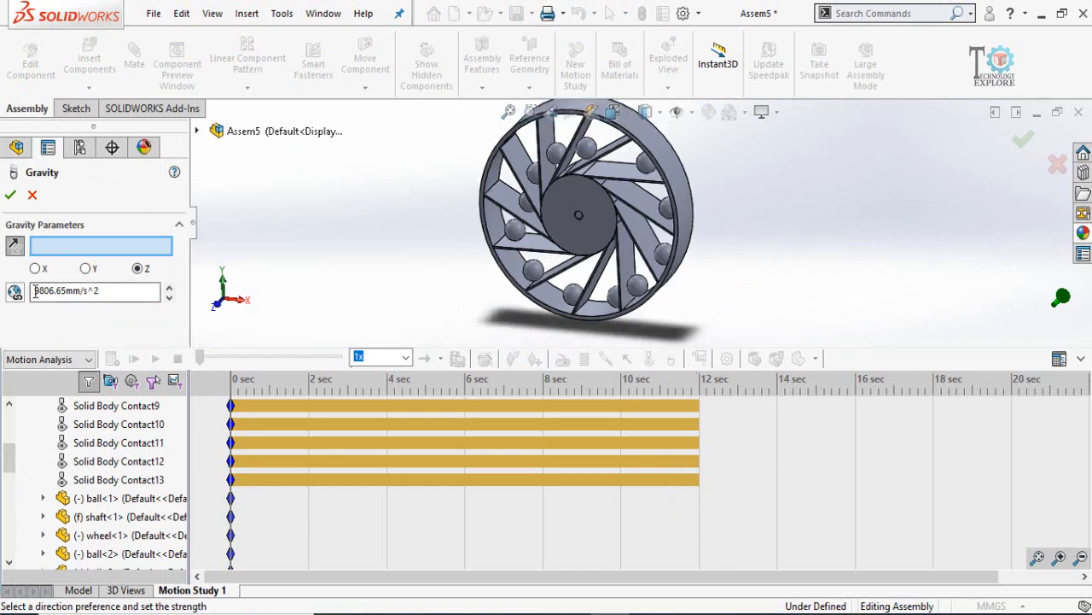
mouse_move(85, 270)
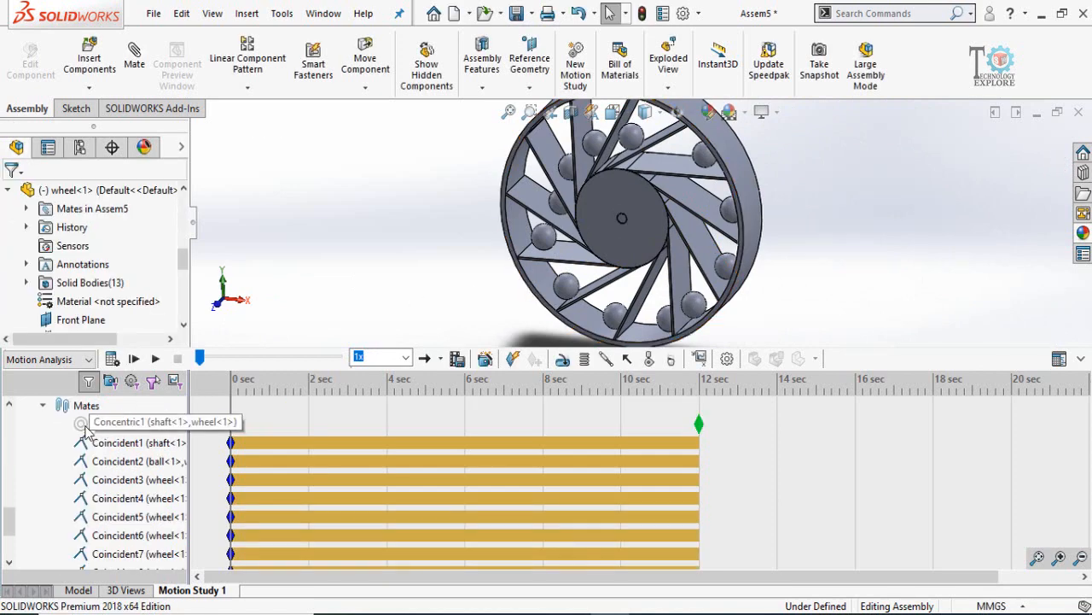
Unsuppress the Concentric1 mate between shaft and wheel from the Mates folder
right_click(136, 424)
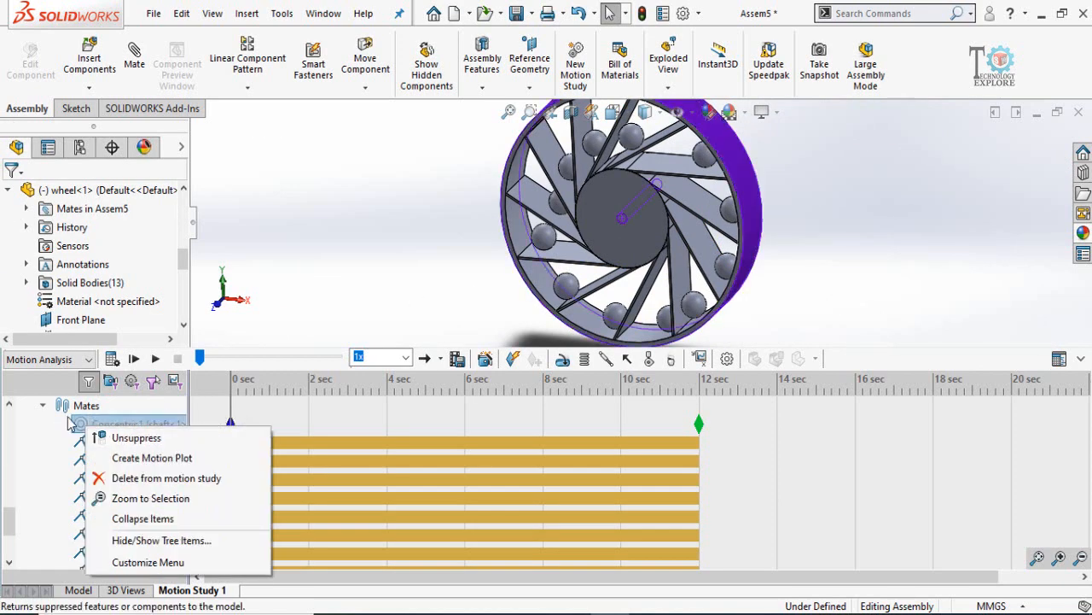
mouse_move(137, 437)
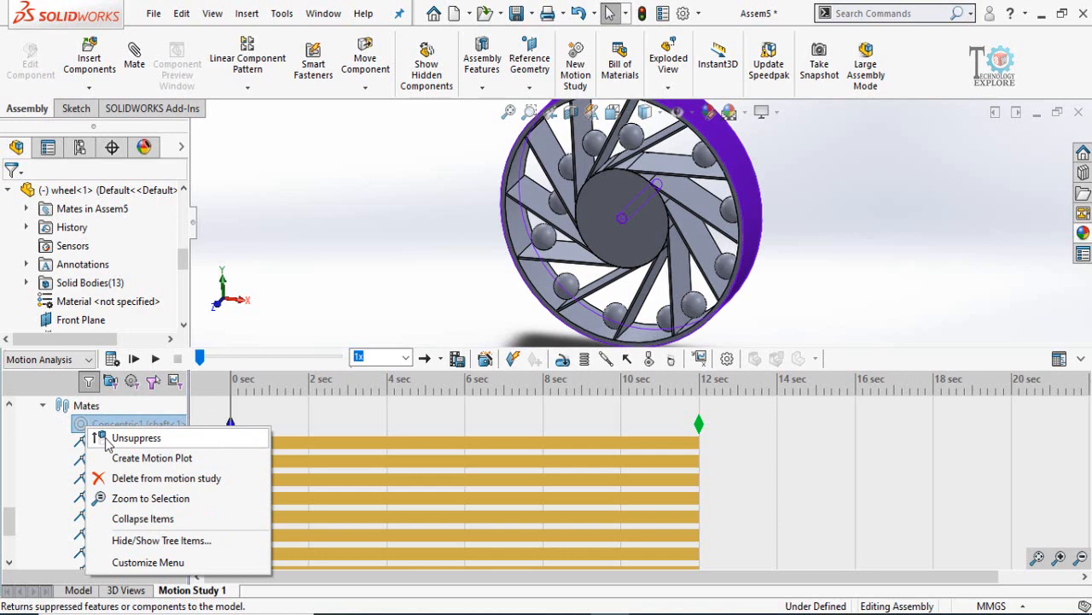
left_click(137, 437)
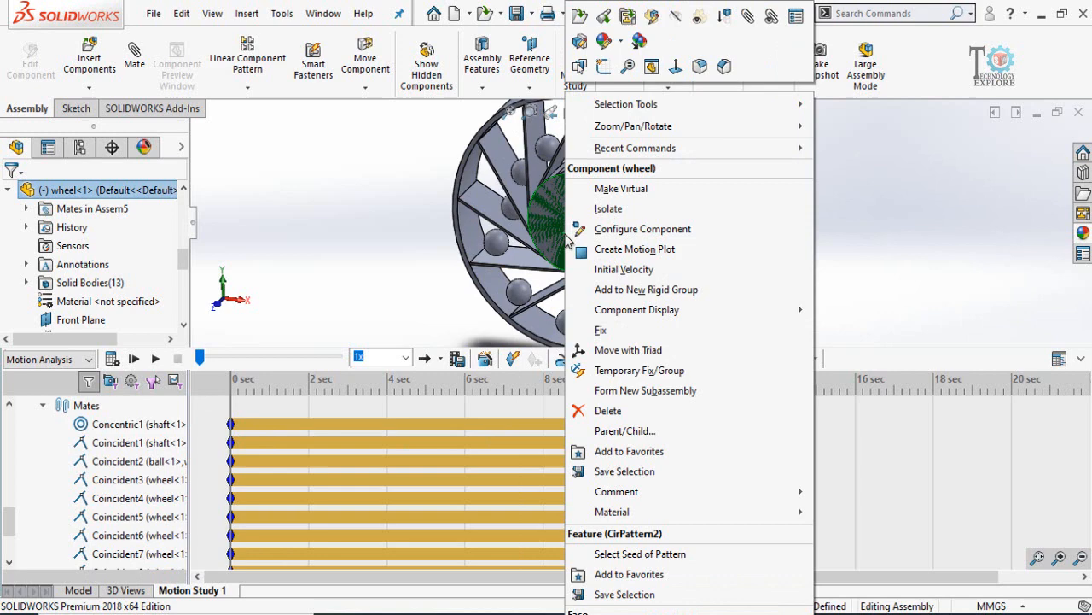
mouse_move(601, 329)
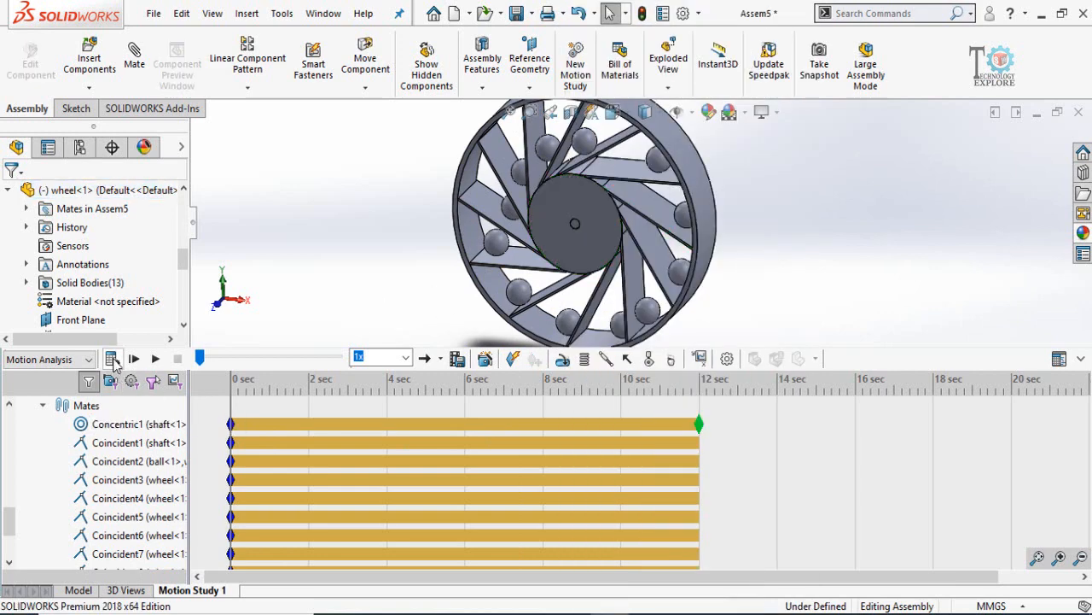
mouse_move(113, 358)
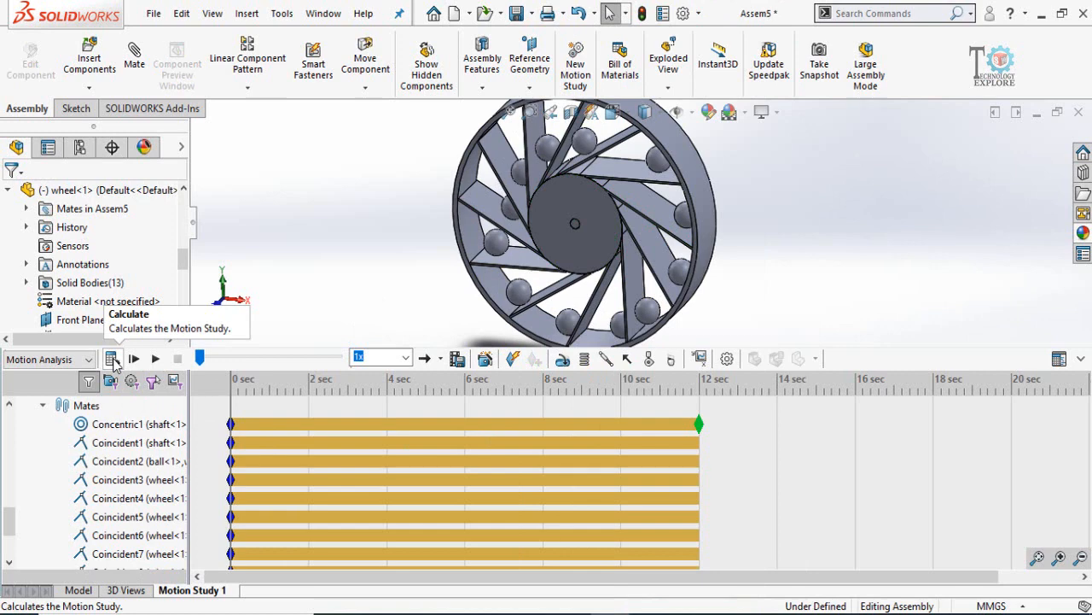
Calculate the study, then play back the wheel motion and stop playback
left_click(113, 358)
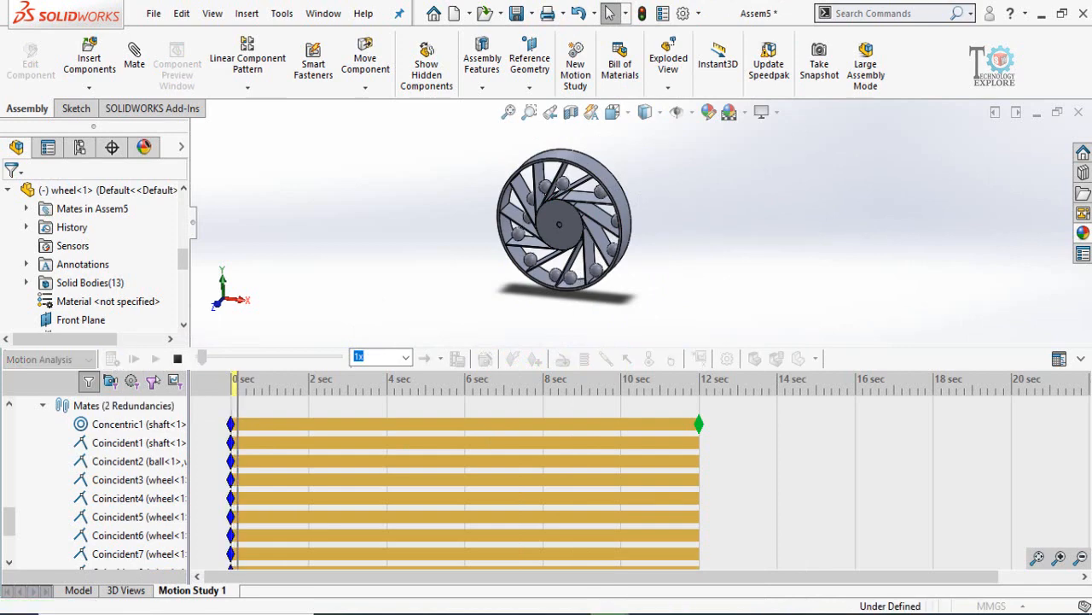
left_click(133, 359)
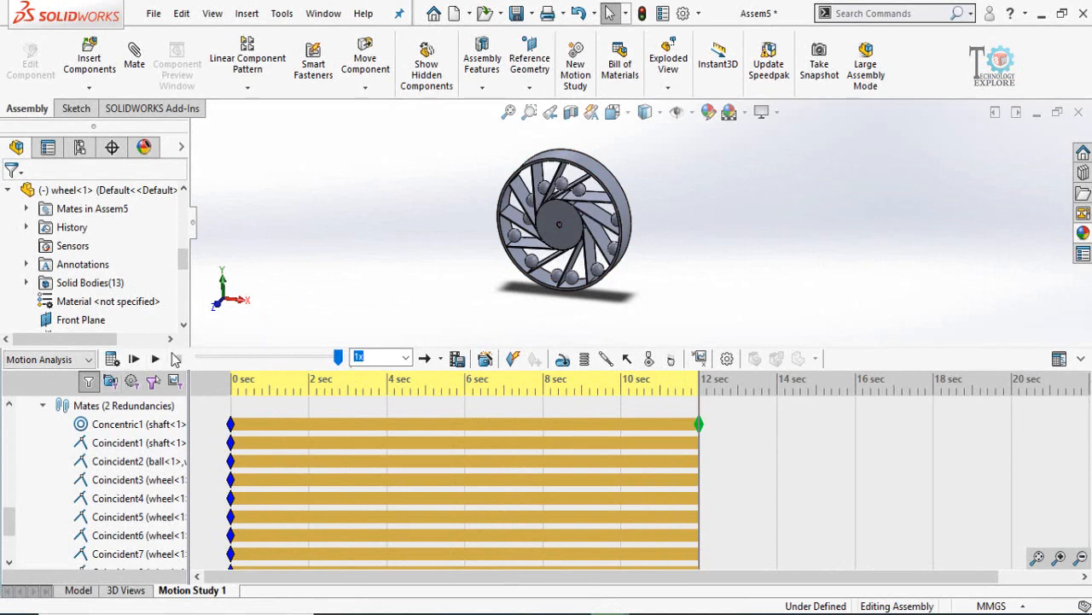
left_click(133, 358)
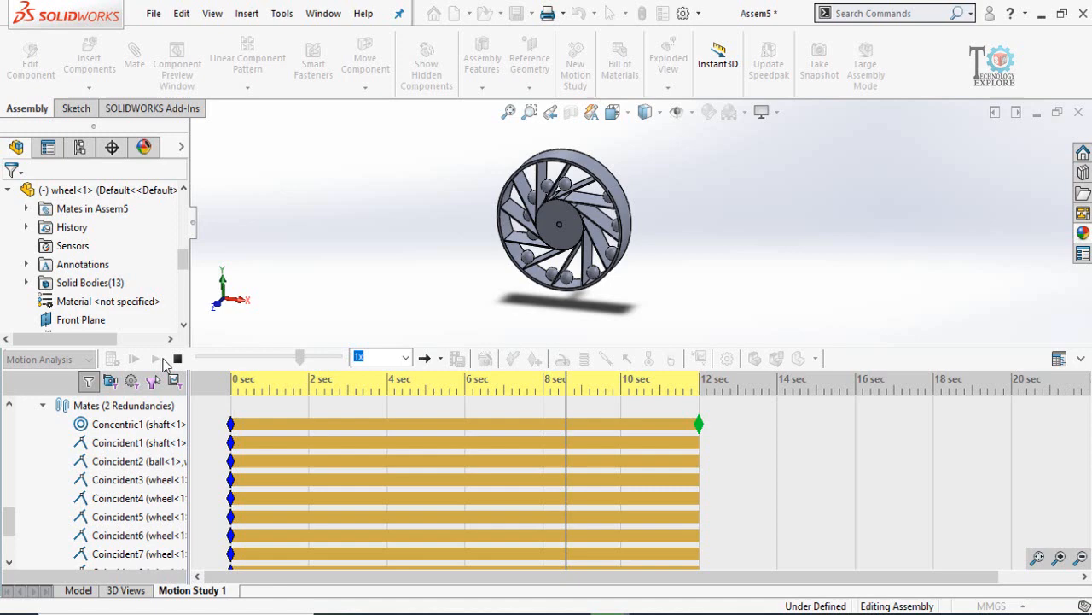
left_click(133, 359)
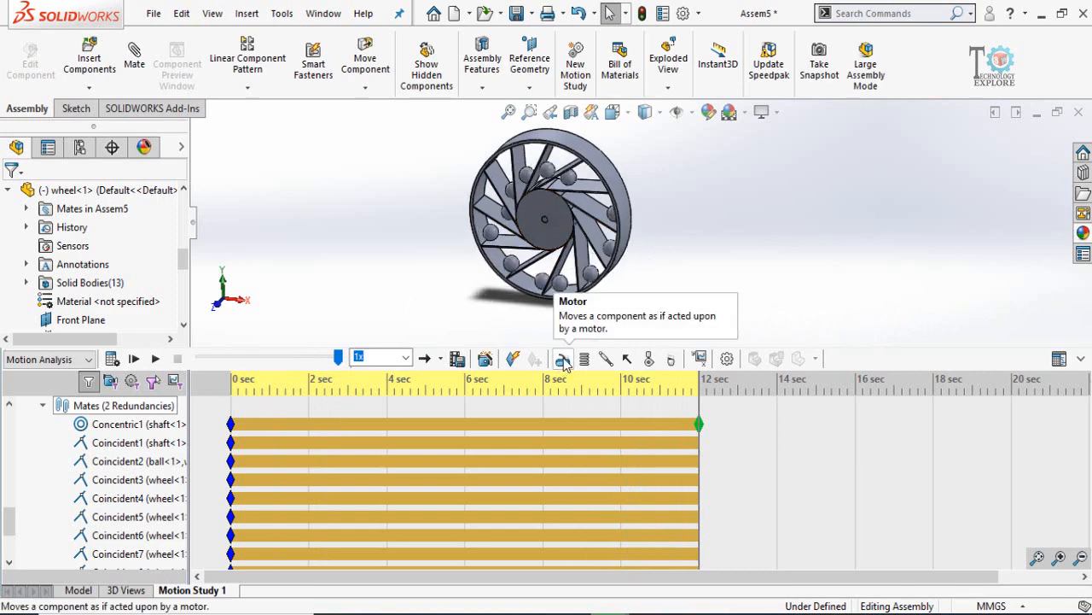
Add a constant-speed 5 RPM rotary motor on the wheel
left_click(563, 359)
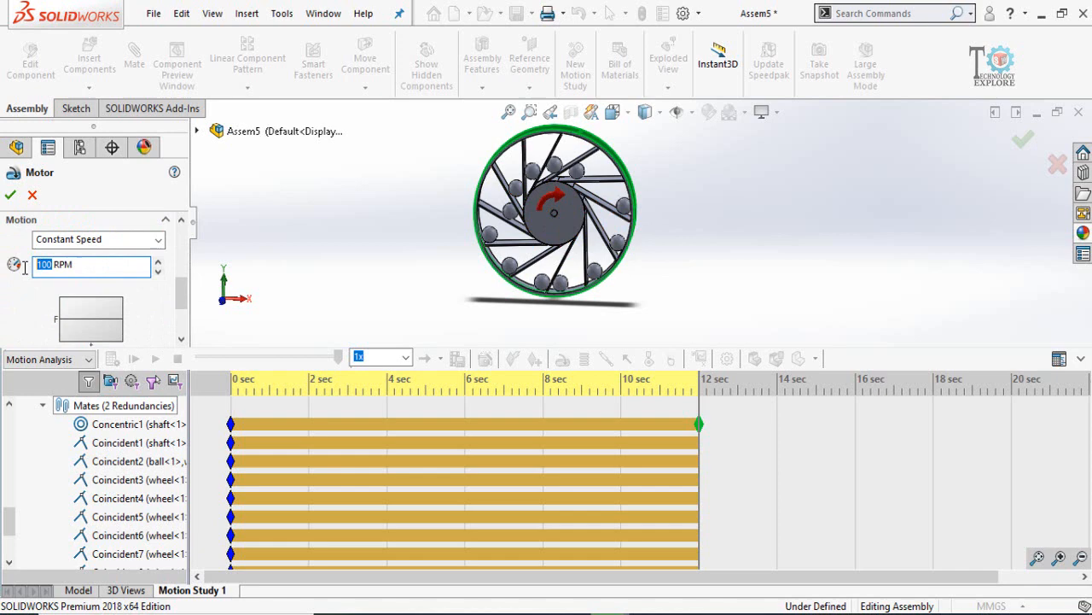
mouse_move(13, 266)
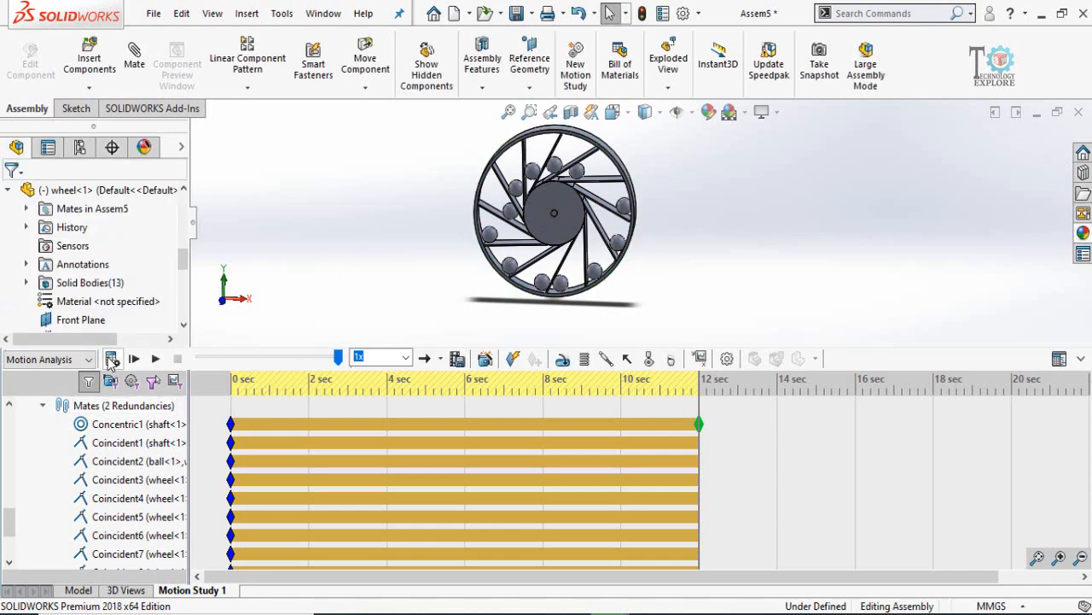
mouse_move(113, 358)
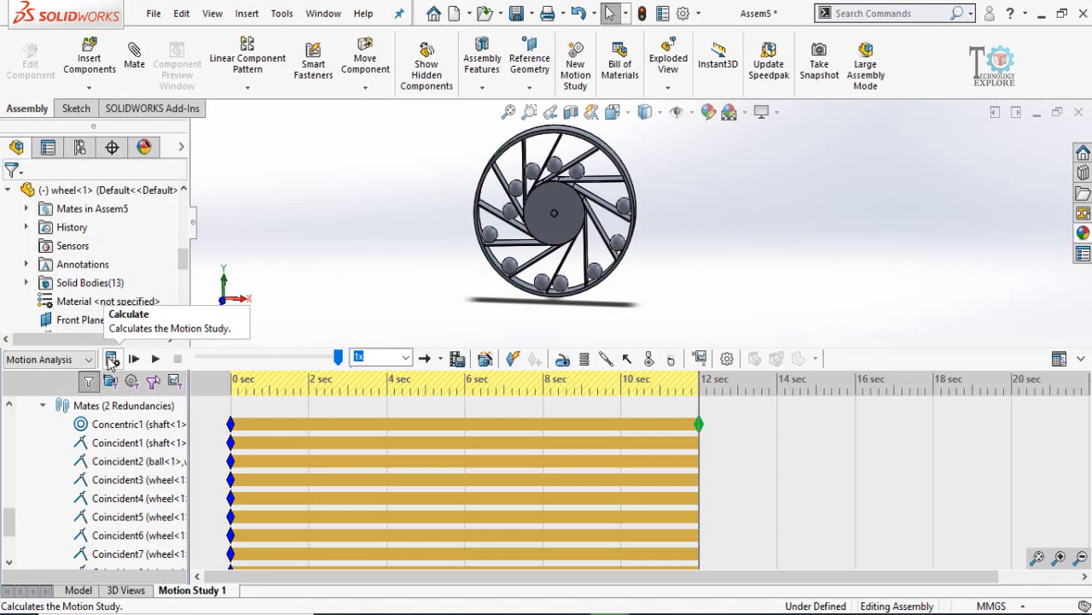
Recalculate the study so the motor drives the wheel in the results
left_click(113, 358)
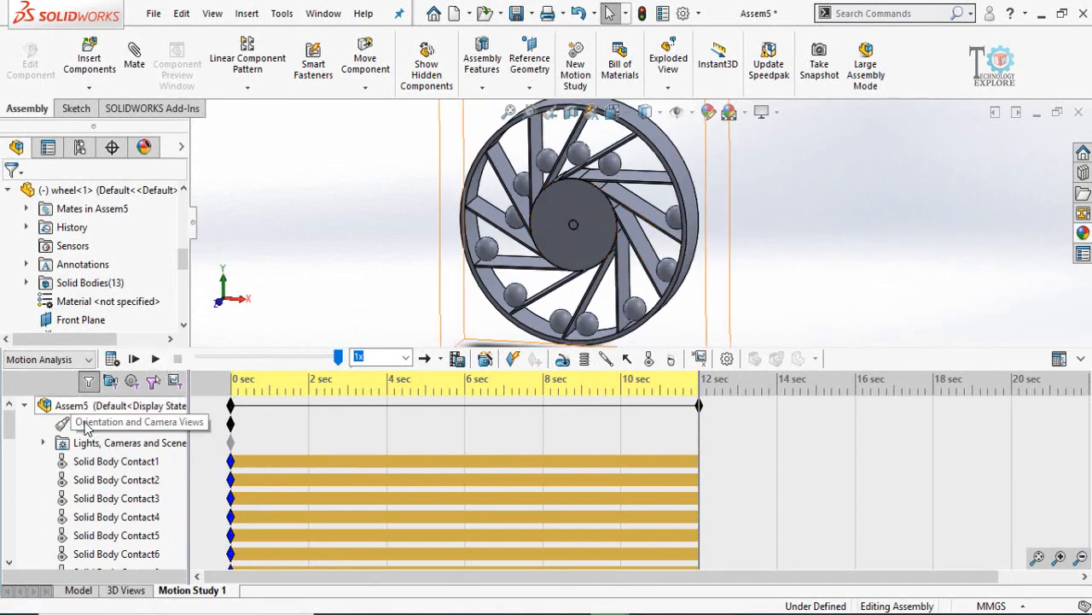
right_click(86, 423)
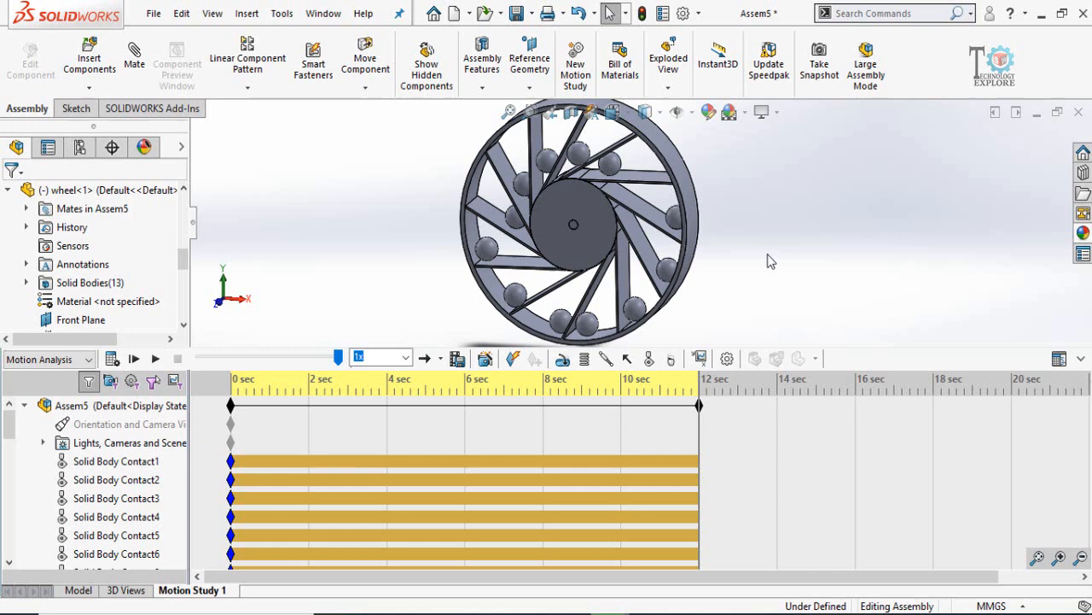
mouse_move(768, 256)
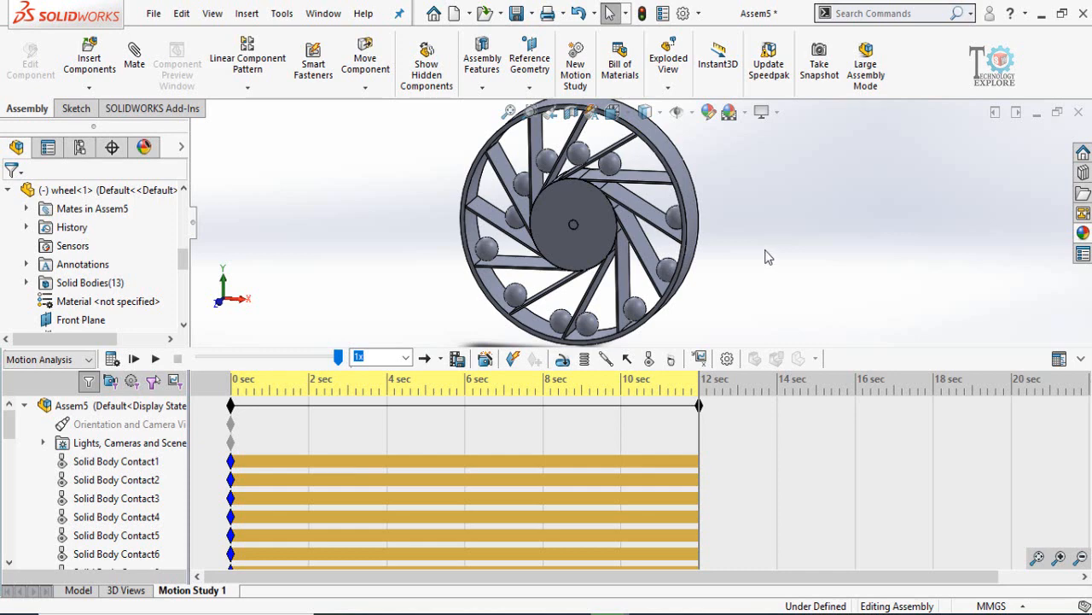
mouse_move(765, 256)
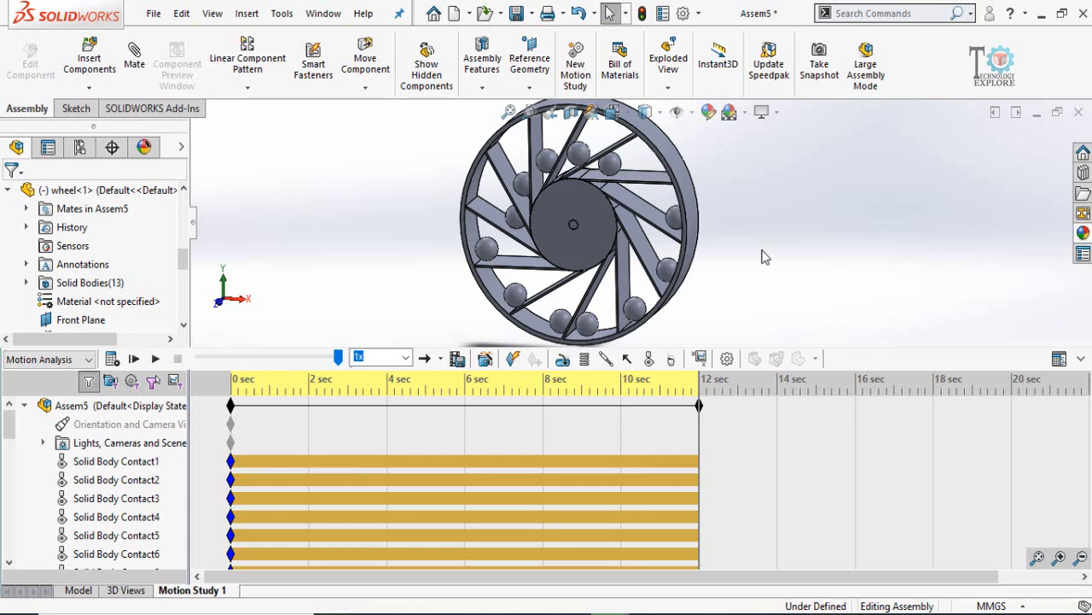